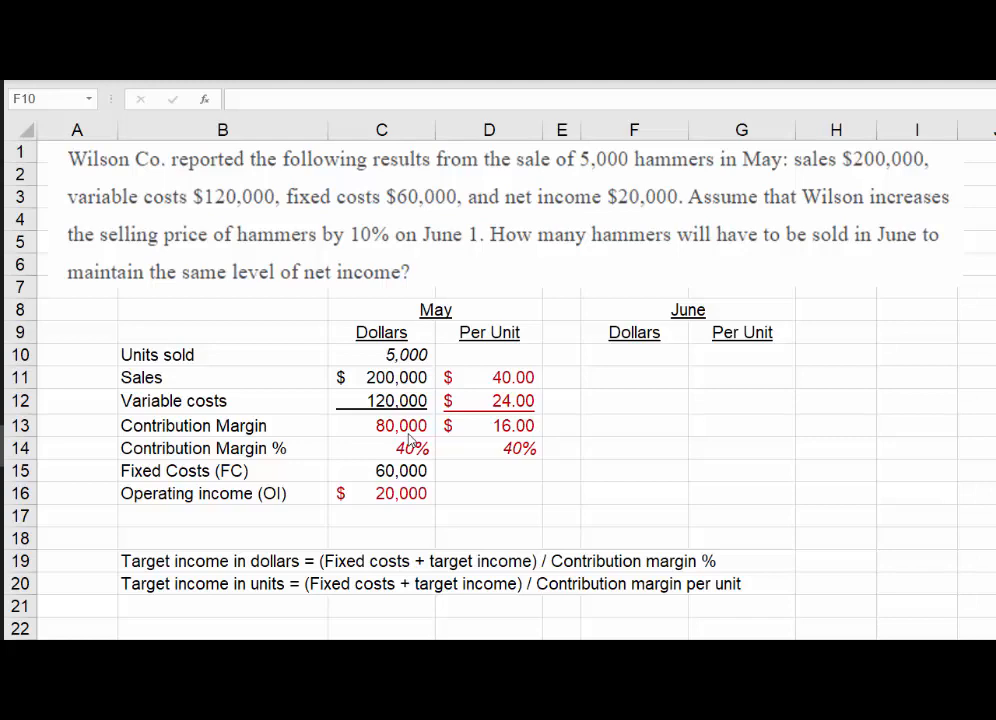
pyautogui.moveTo(218, 554)
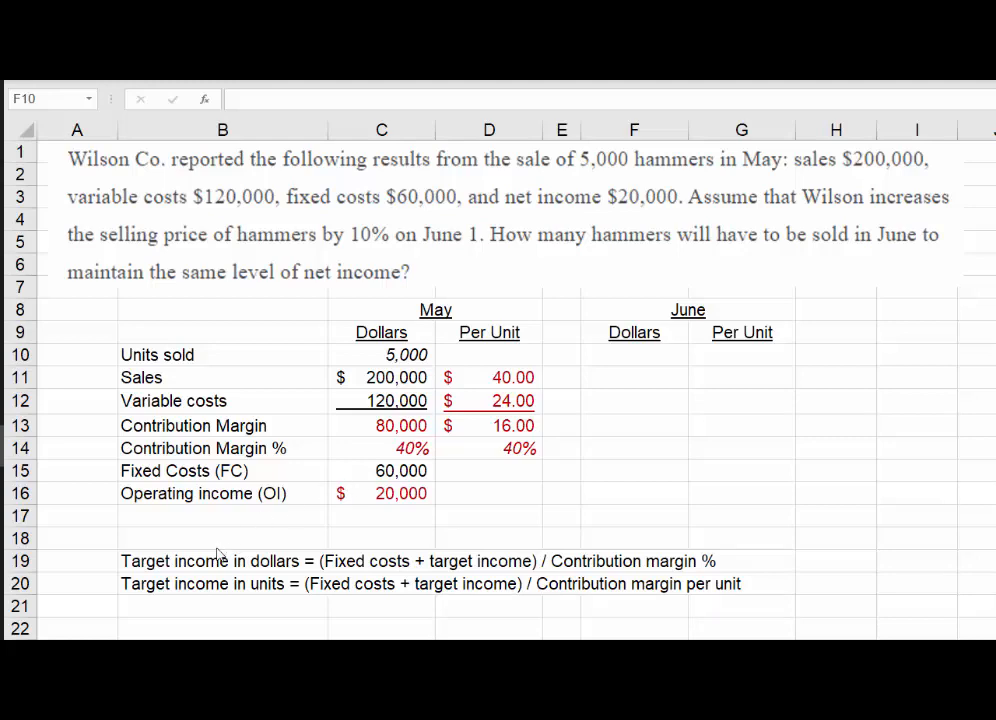
pyautogui.moveTo(196, 572)
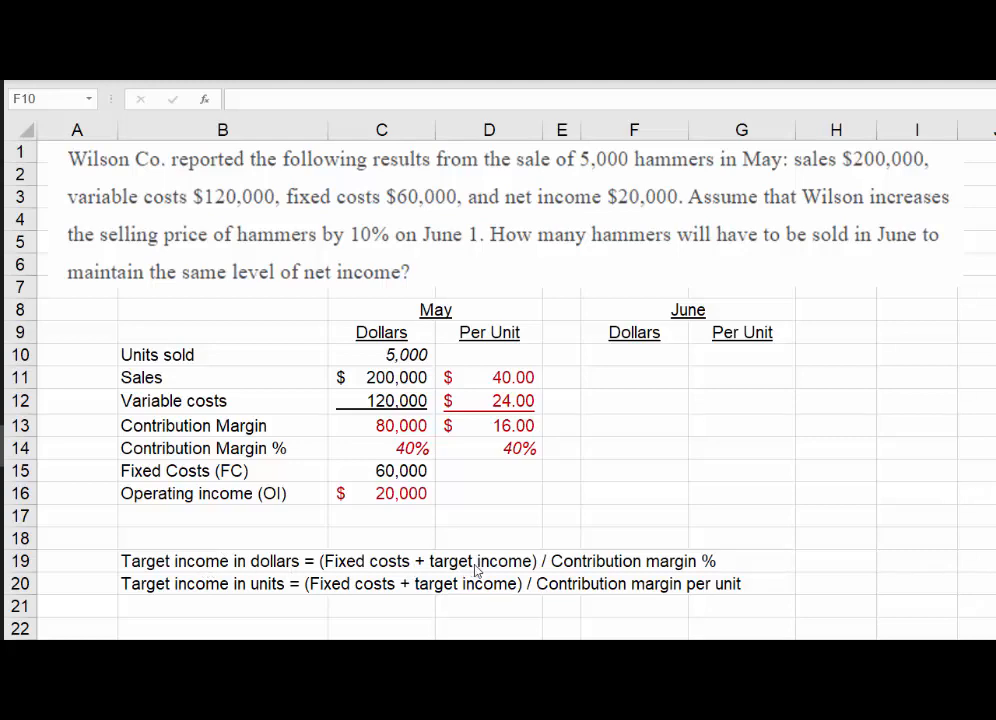
pyautogui.moveTo(608, 580)
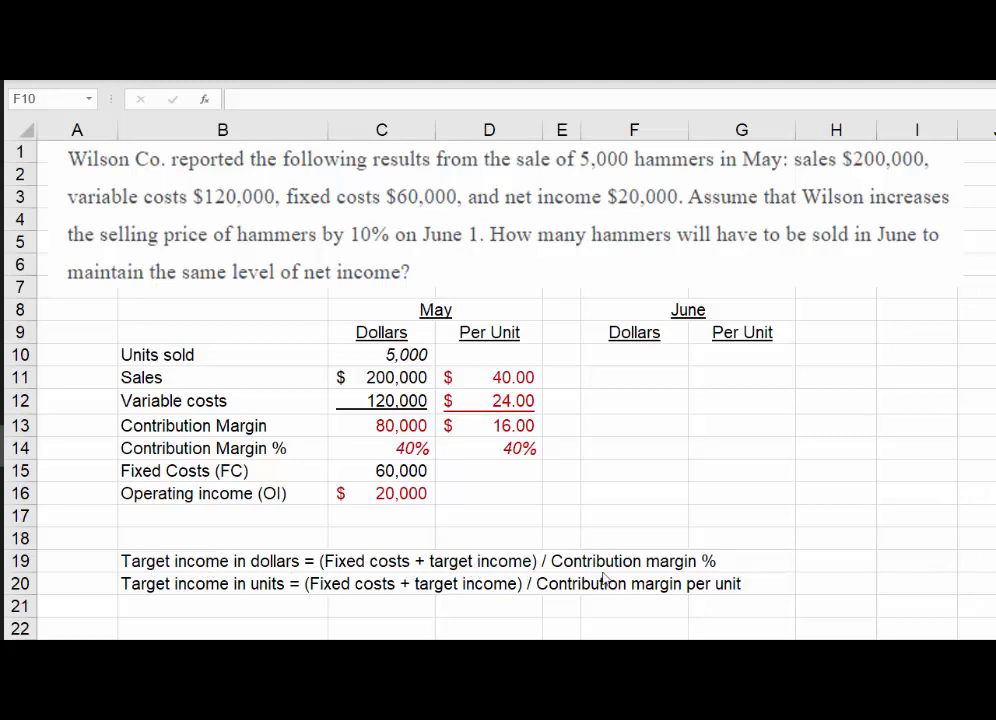
pyautogui.moveTo(244, 610)
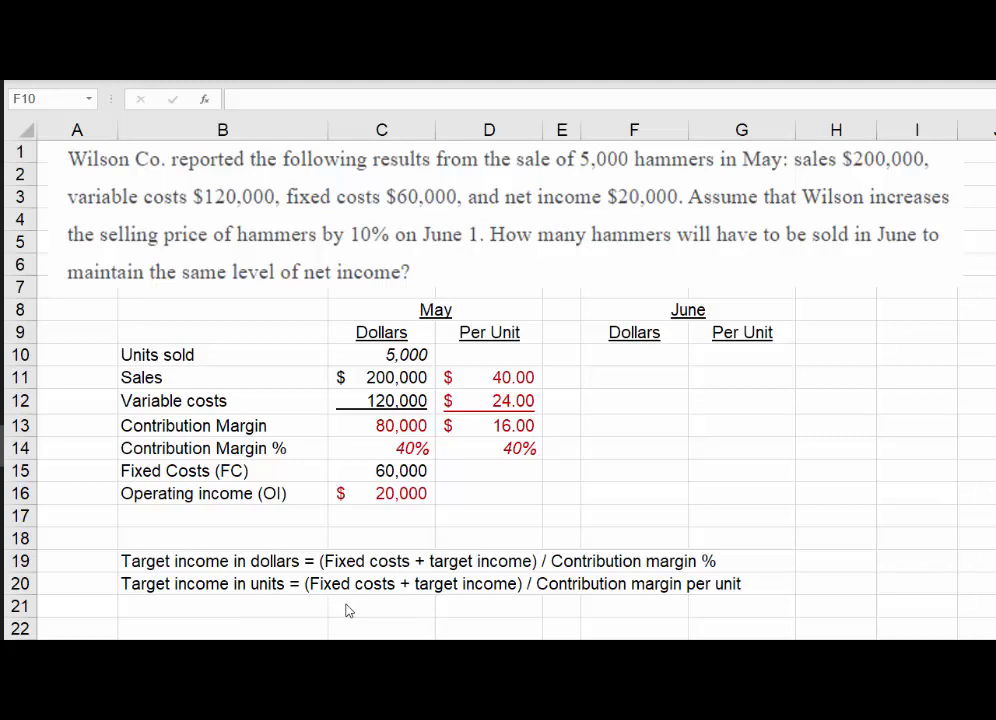
pyautogui.moveTo(572, 598)
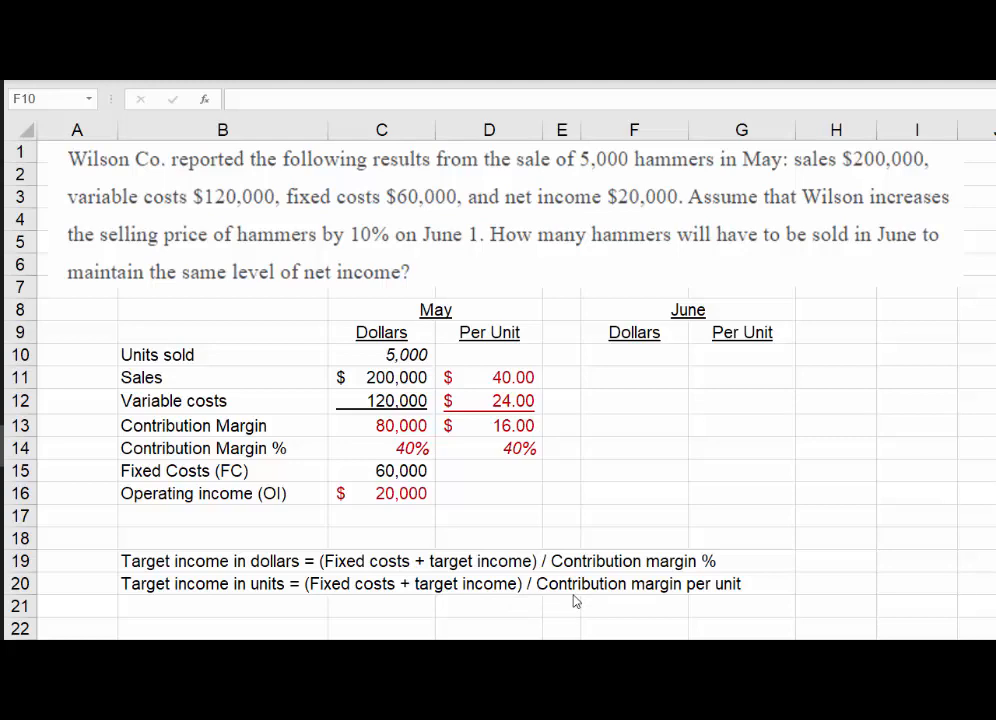
pyautogui.moveTo(480, 332)
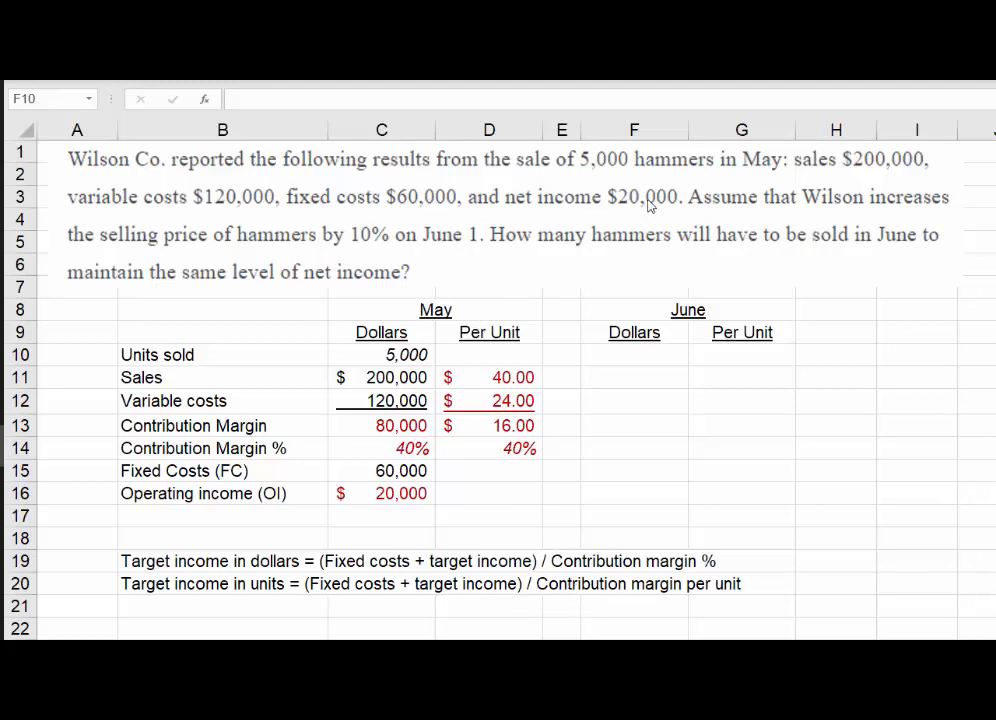
pyautogui.moveTo(580, 210)
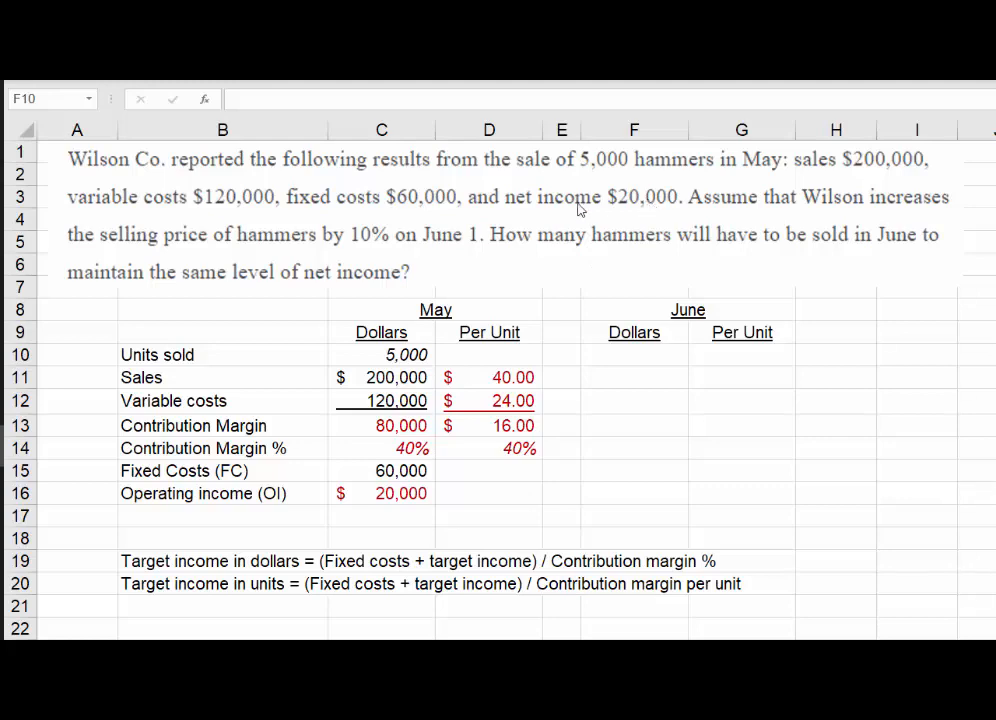
pyautogui.moveTo(220, 508)
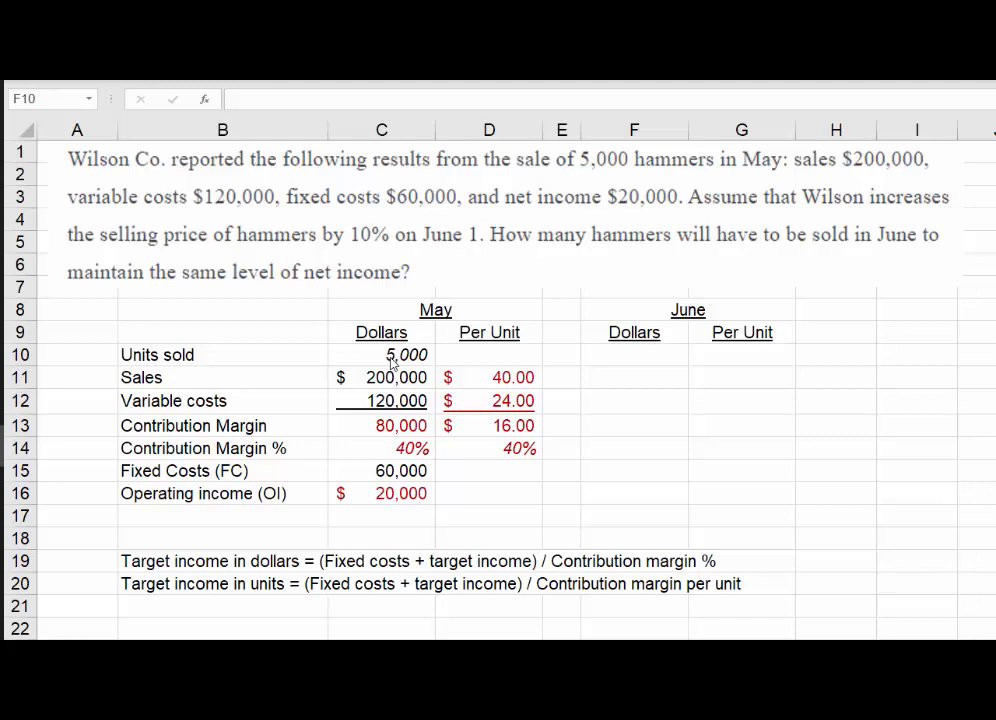
pyautogui.moveTo(380, 400)
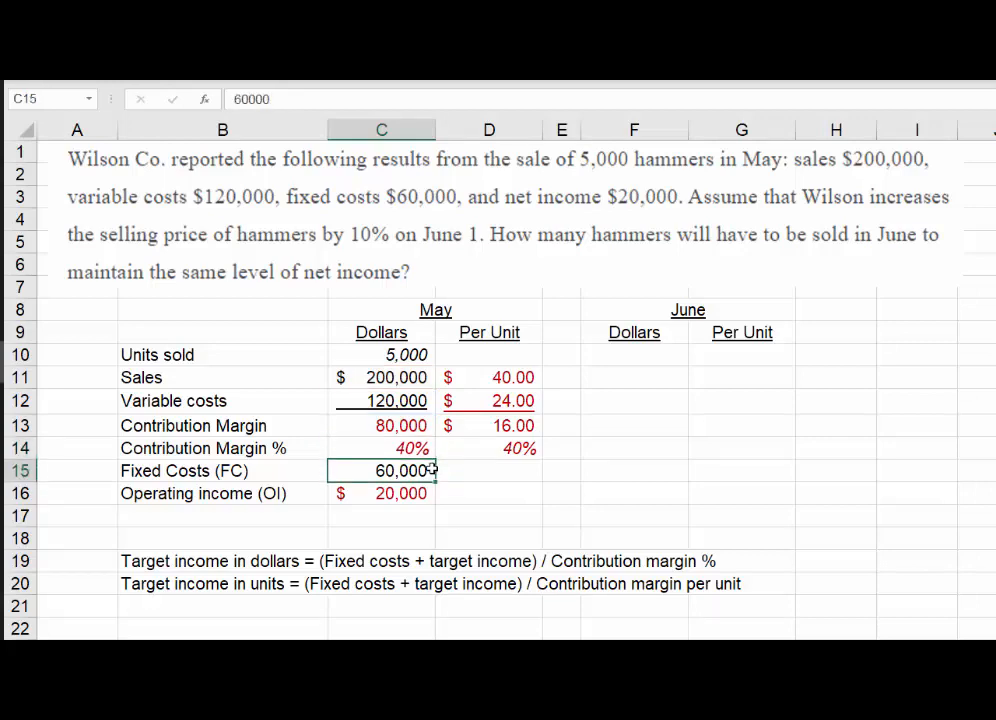
# - Finish May's operating income as =C13-C15 and review May's margin and per-unit formulas
pyautogui.write('=C13-C15')
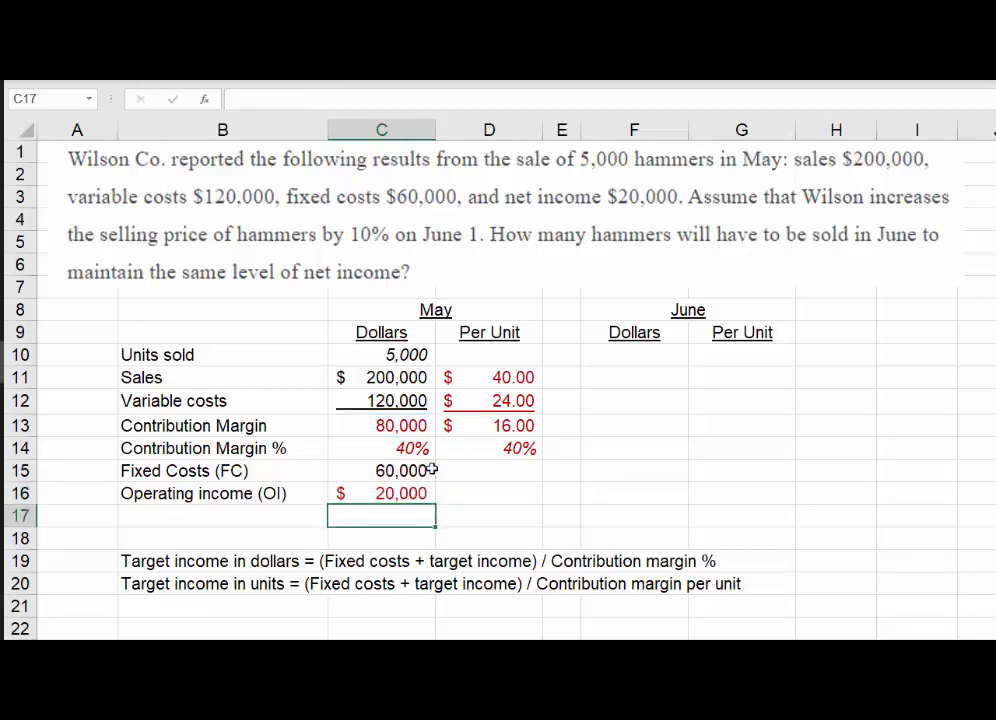
pyautogui.click(380, 492)
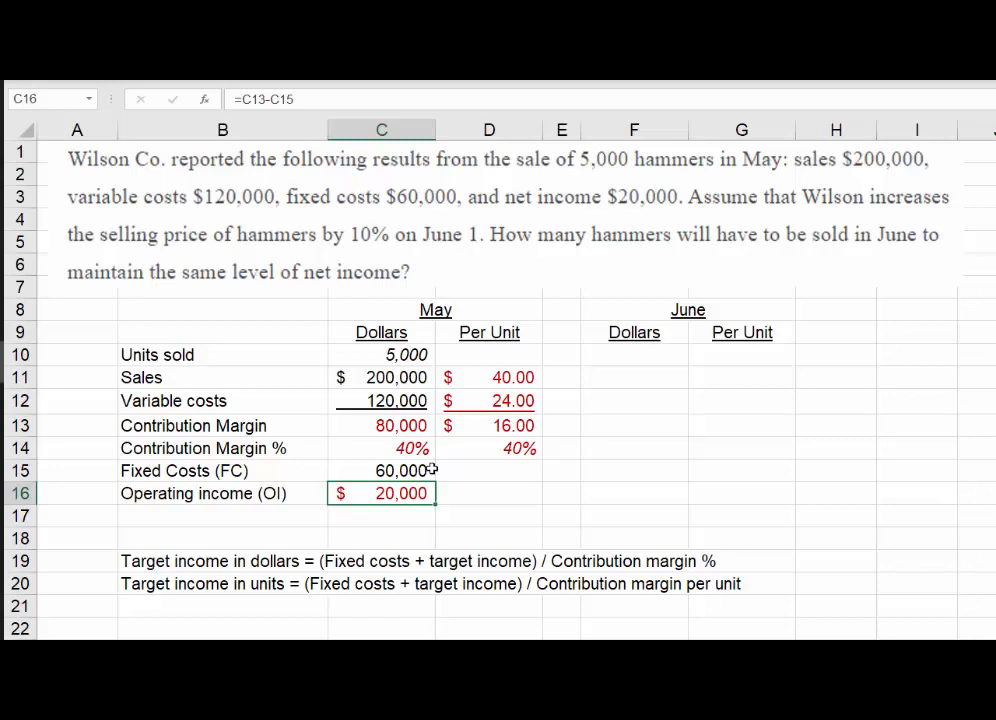
pyautogui.click(380, 424)
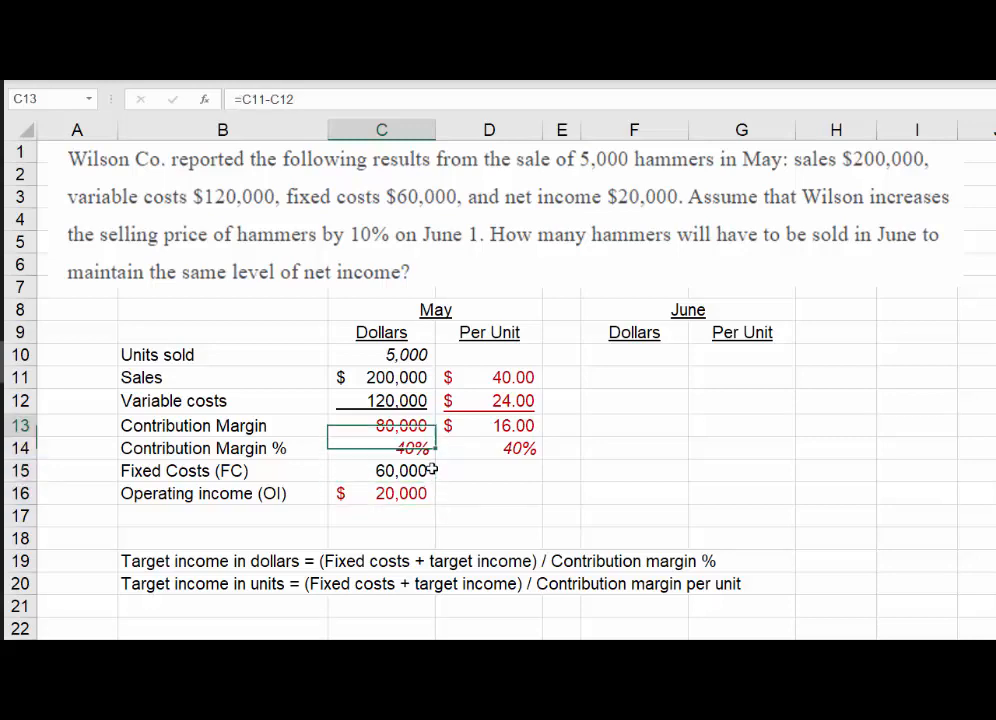
pyautogui.click(488, 376)
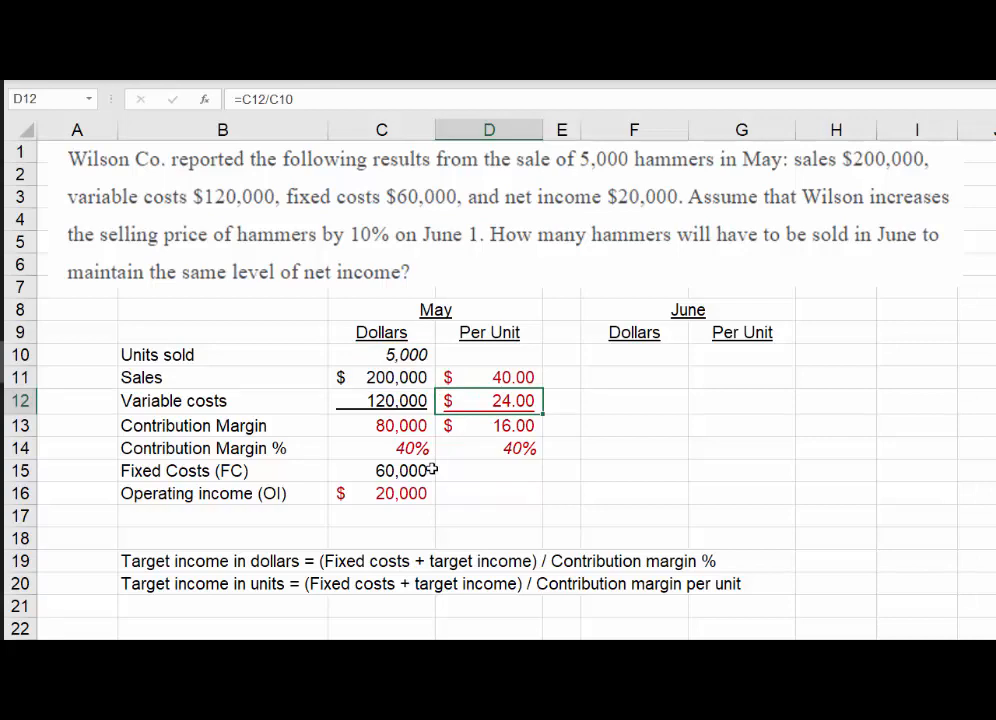
pyautogui.doubleClick(488, 400)
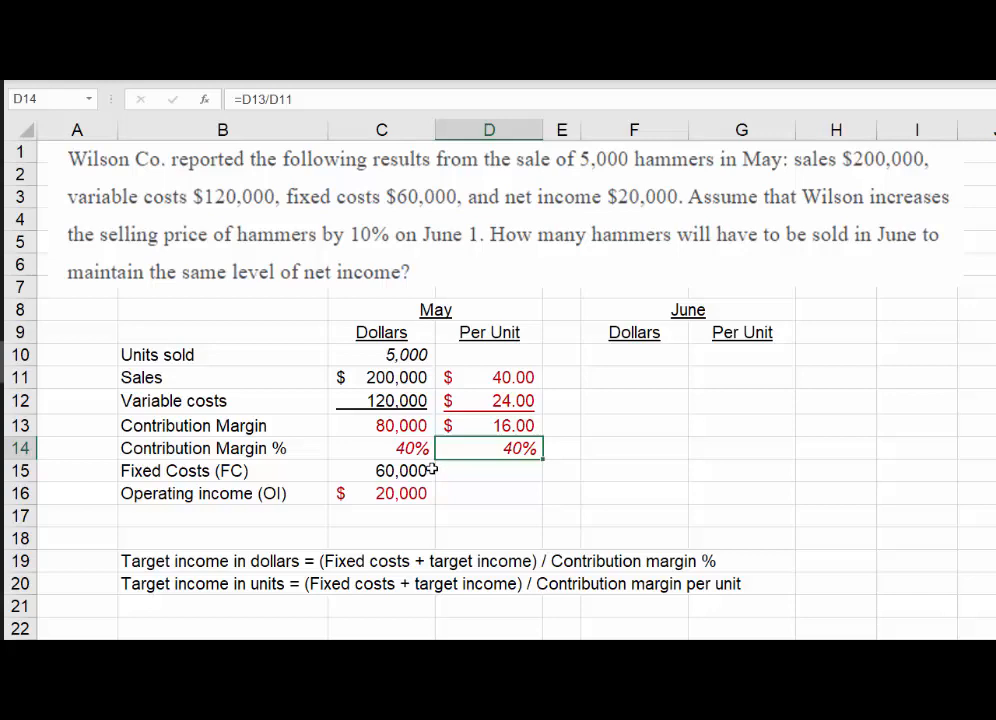
pyautogui.click(488, 424)
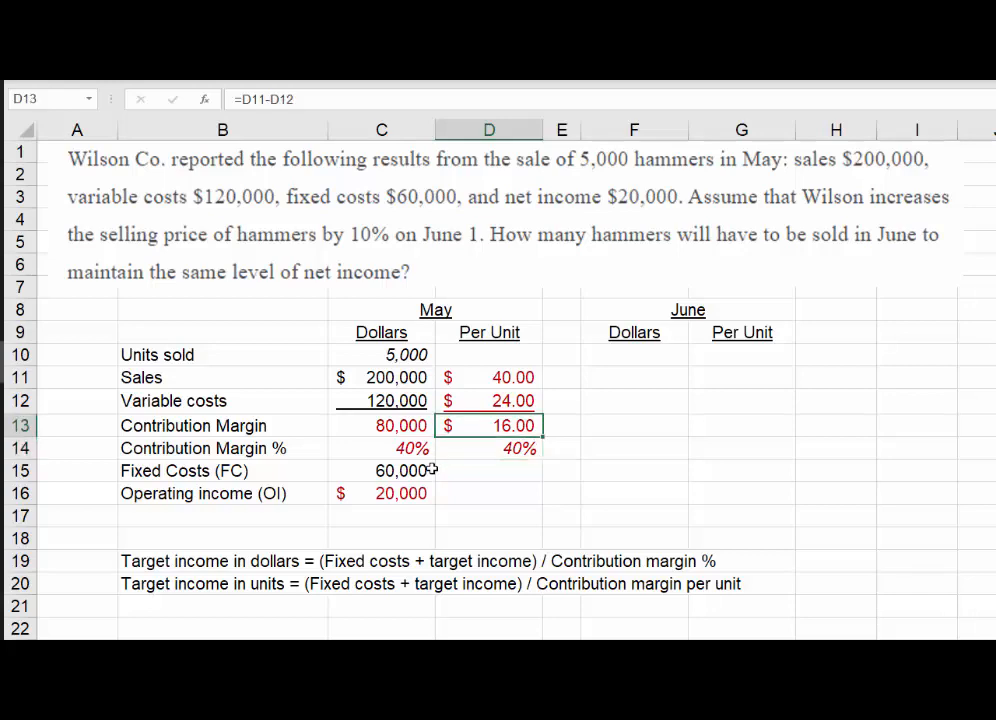
pyautogui.click(488, 448)
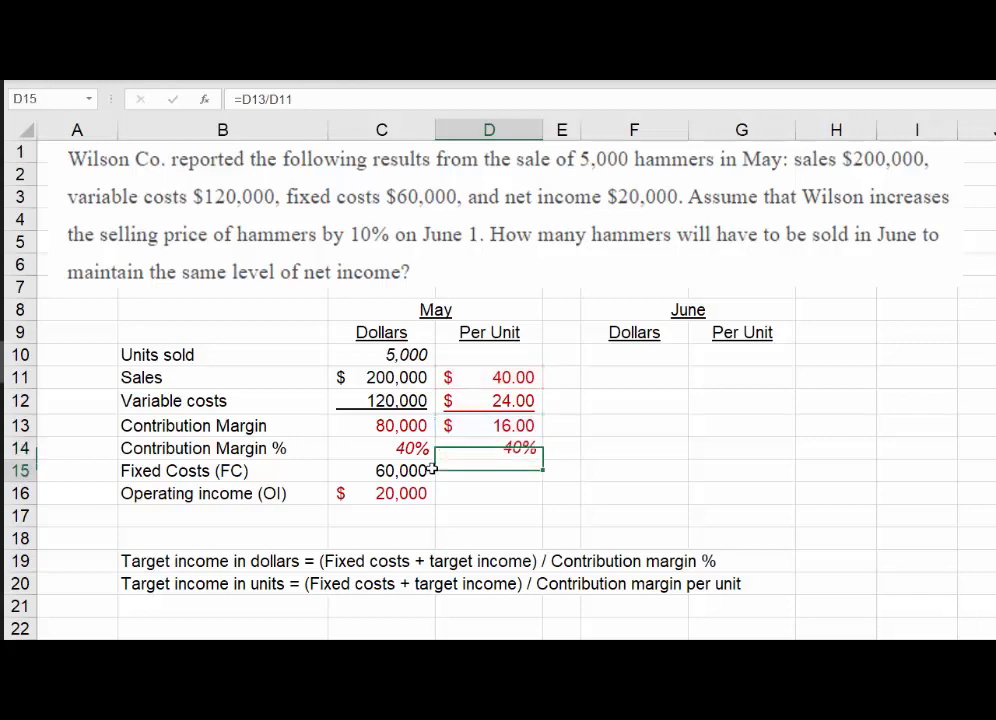
pyautogui.click(380, 448)
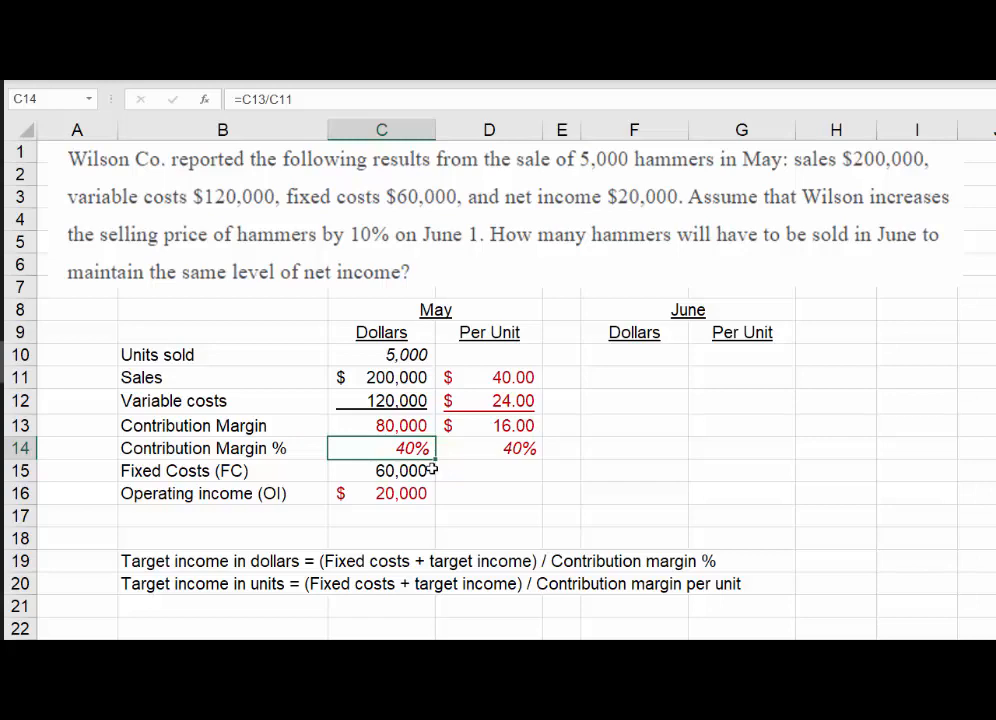
pyautogui.click(488, 448)
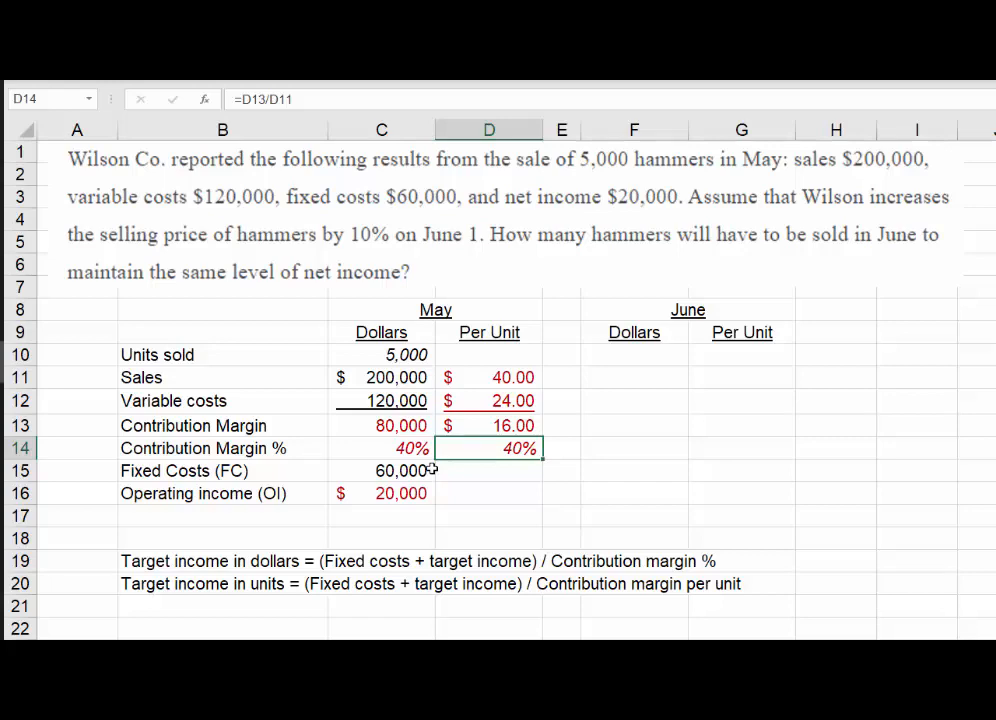
# - Link June's contribution margin, fixed costs and operating income to May's $80,000, $60,000 and $20,000
pyautogui.click(634, 448)
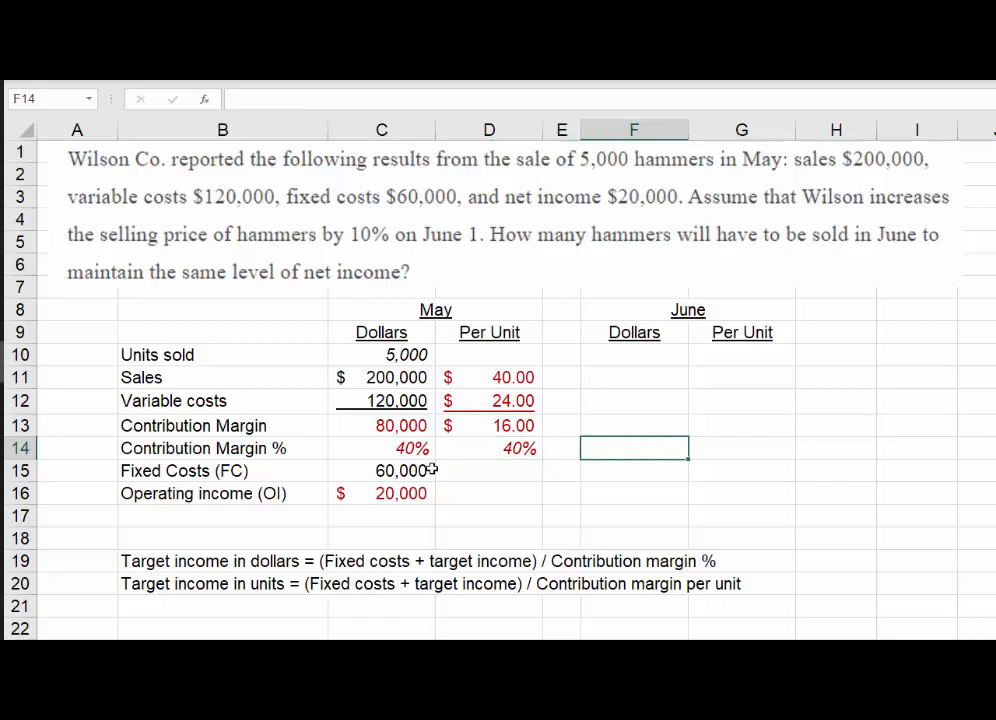
pyautogui.moveTo(336, 528)
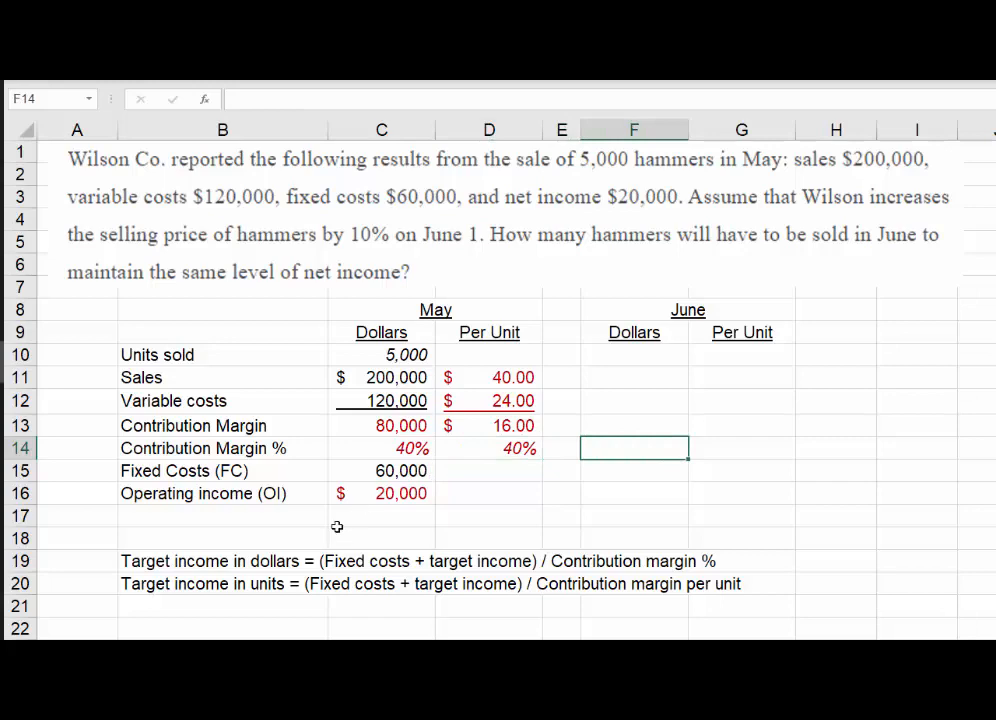
pyautogui.click(222, 584)
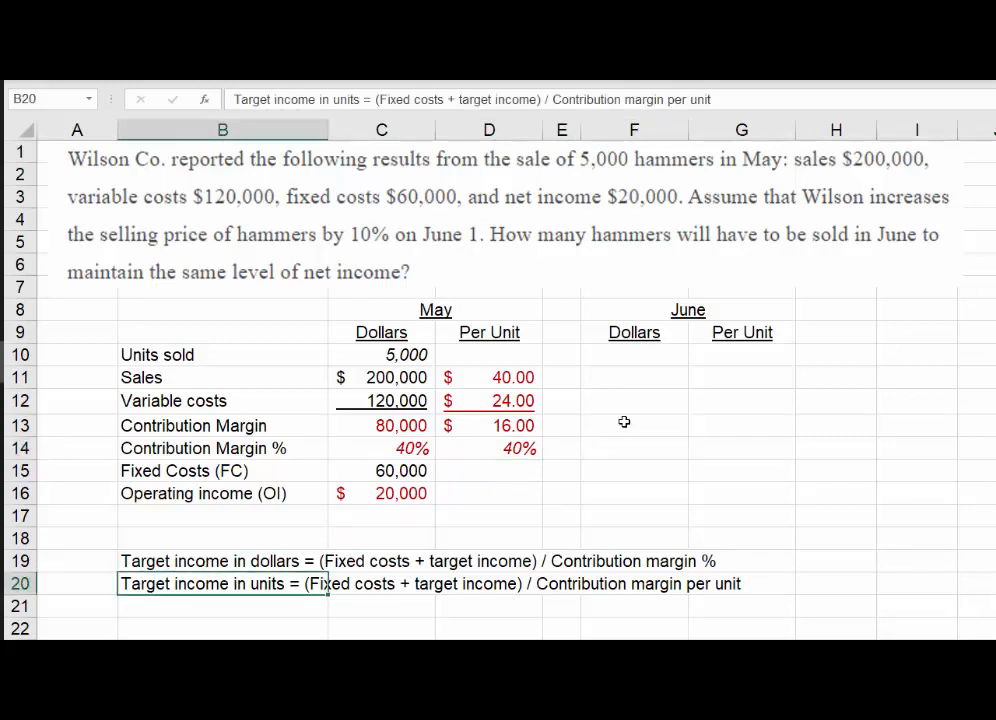
pyautogui.click(634, 424)
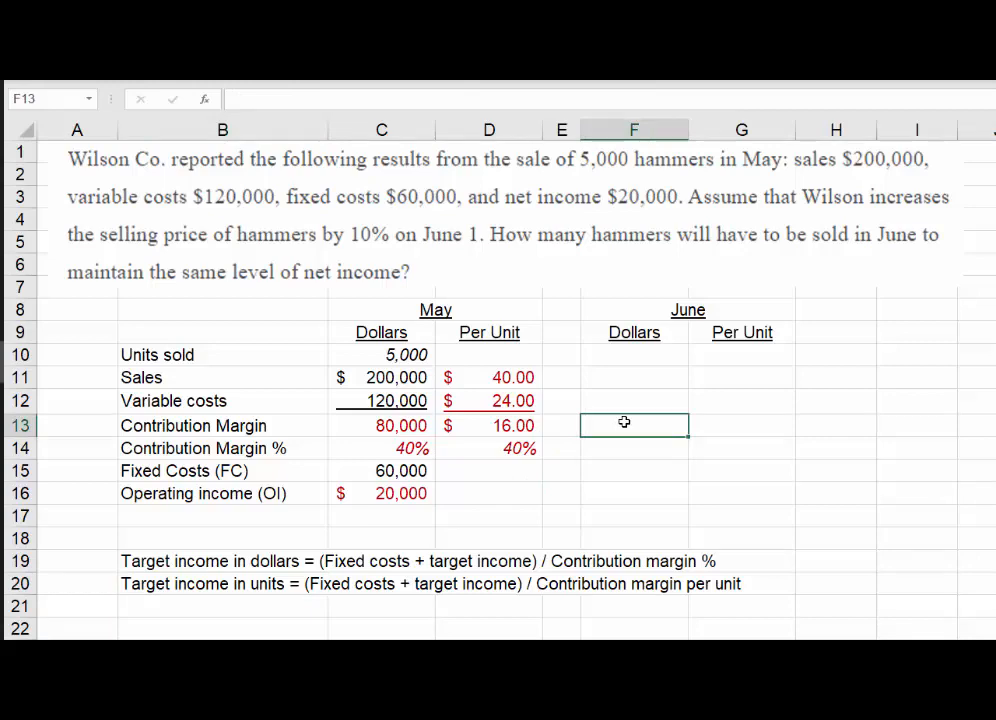
pyautogui.click(634, 492)
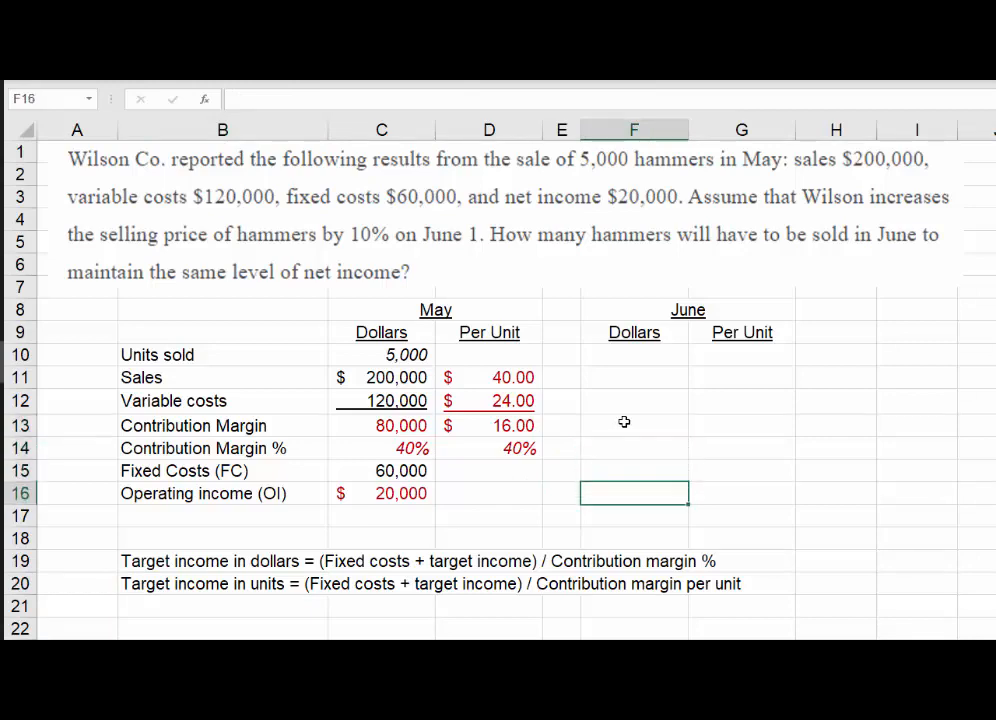
pyautogui.write('=C16')
pyautogui.click(634, 470)
pyautogui.write('=C15')
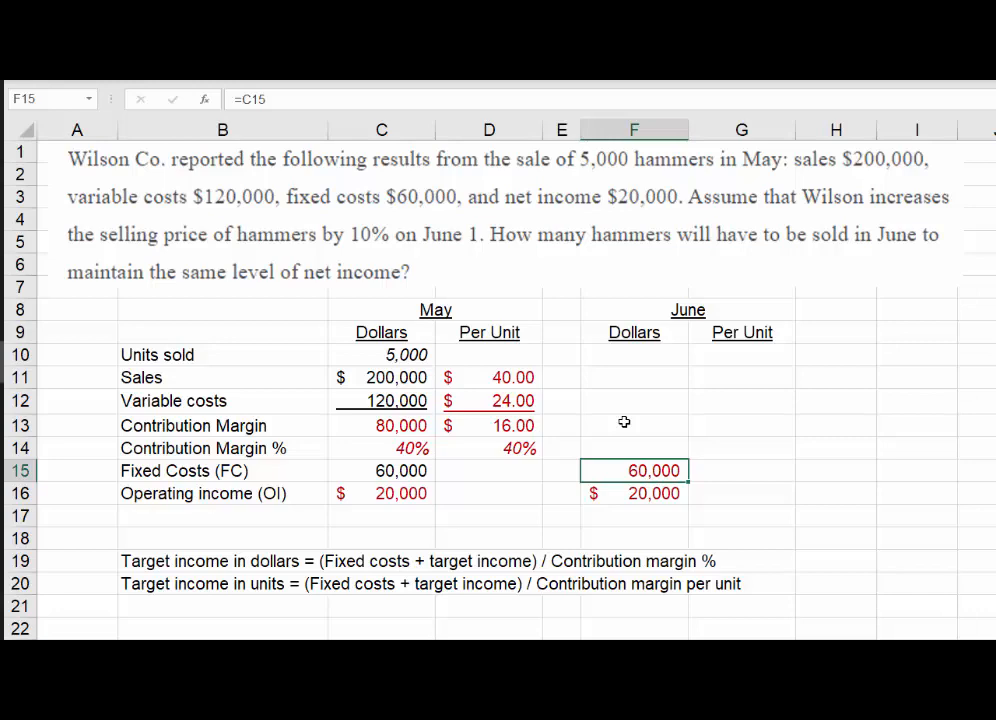
pyautogui.click(634, 424)
pyautogui.write('=C13')
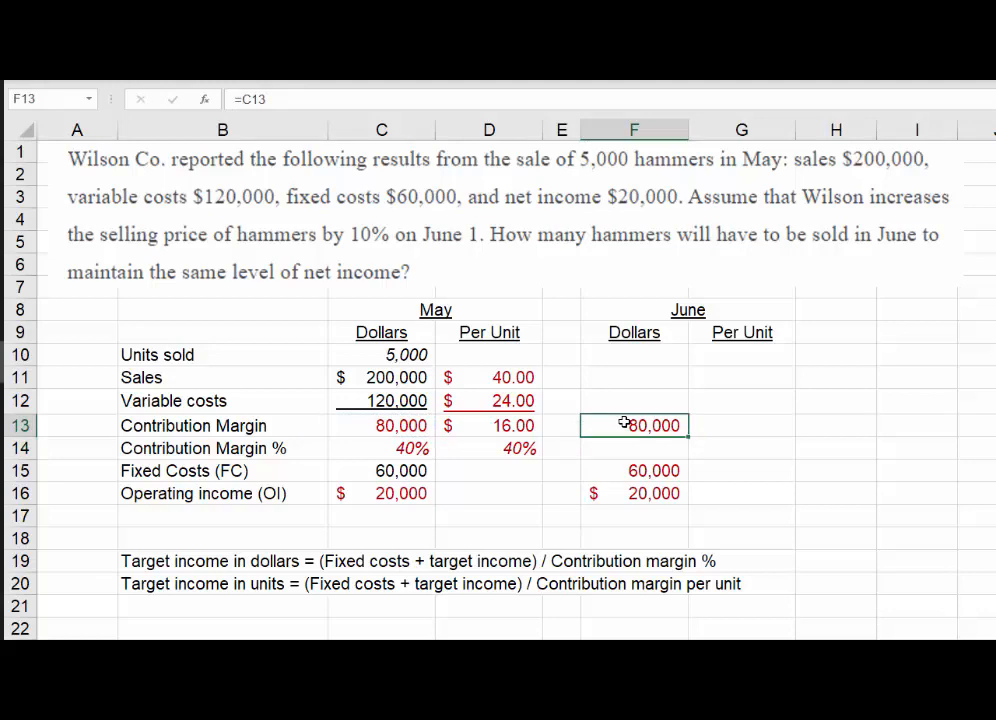
pyautogui.click(740, 376)
pyautogui.write('=D11')
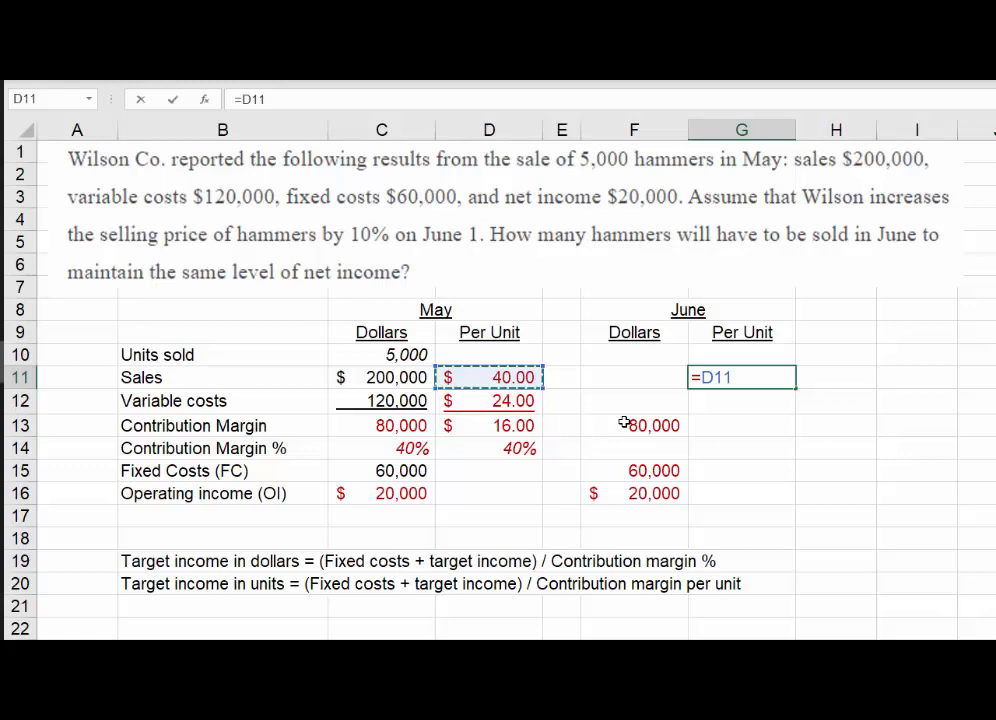
# - Make June's per-unit price $44.00 as May's $40.00 times 110%
pyautogui.write('*')
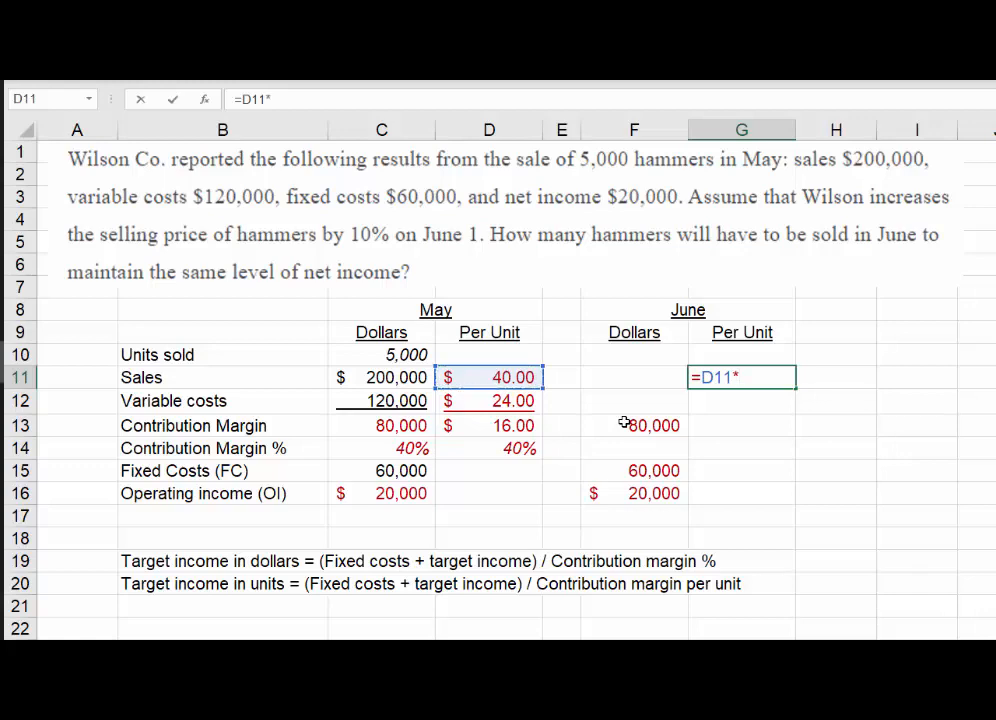
pyautogui.write('110')
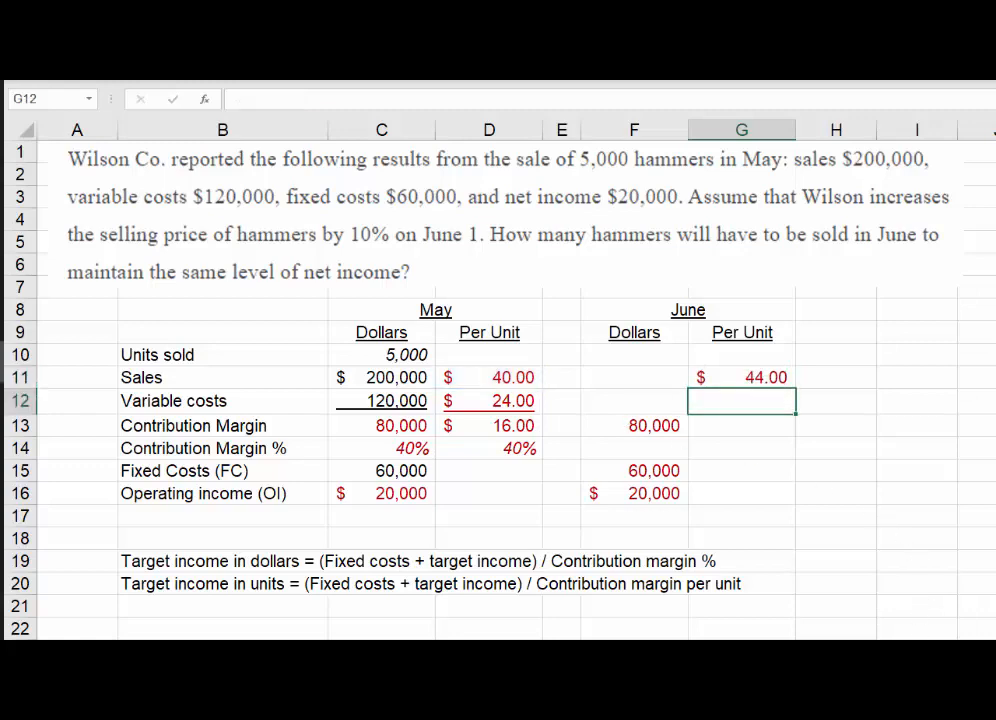
pyautogui.click(740, 538)
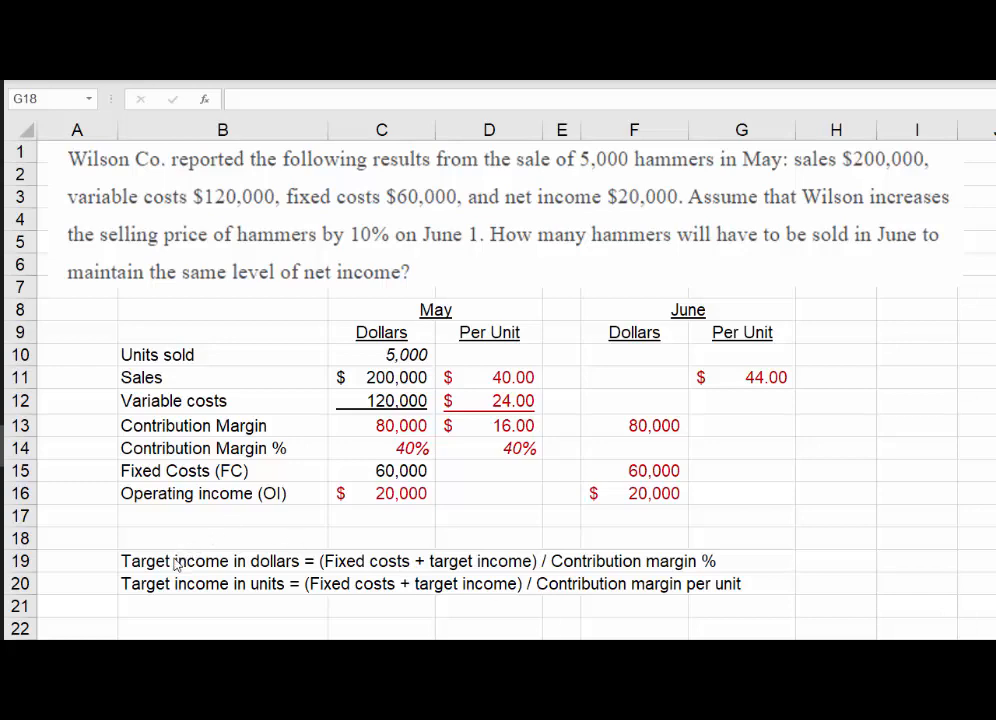
pyautogui.moveTo(272, 580)
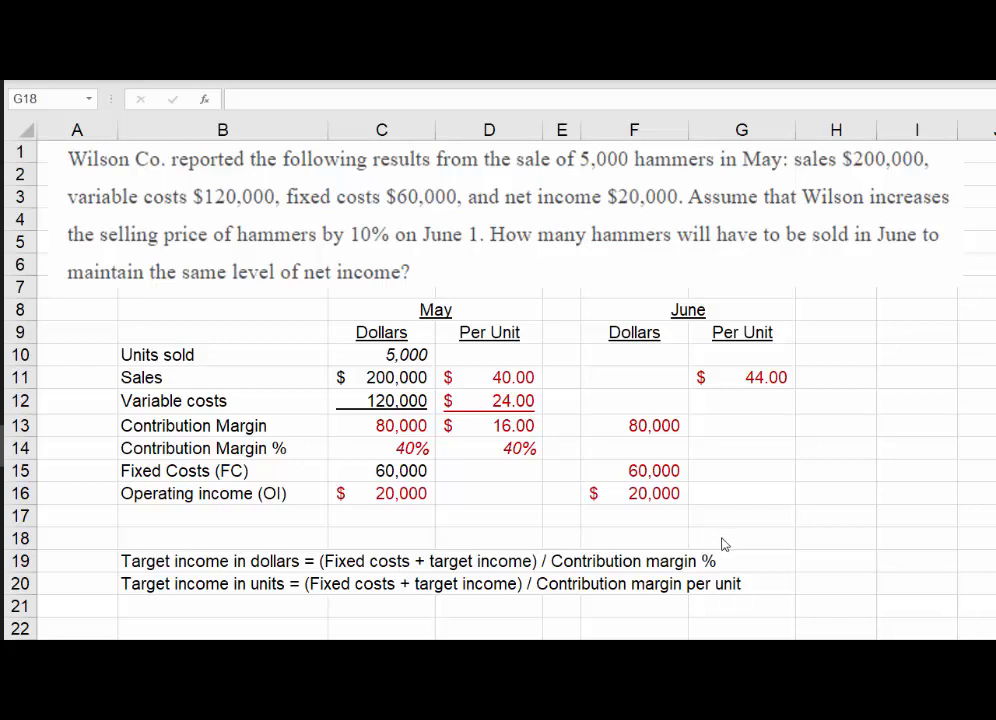
pyautogui.click(740, 538)
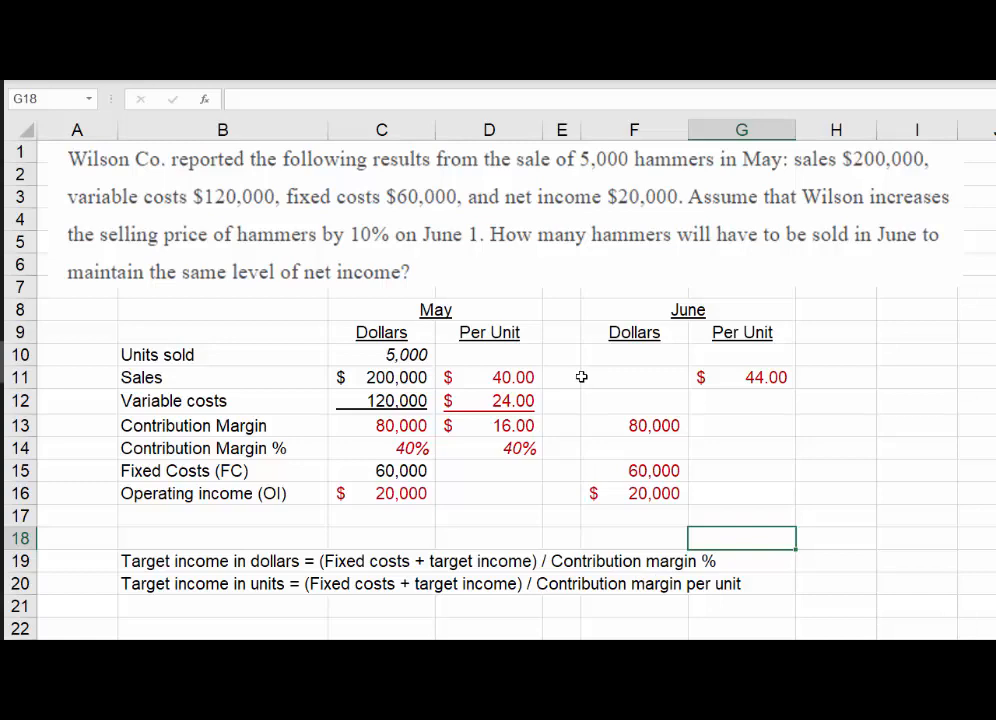
pyautogui.click(634, 376)
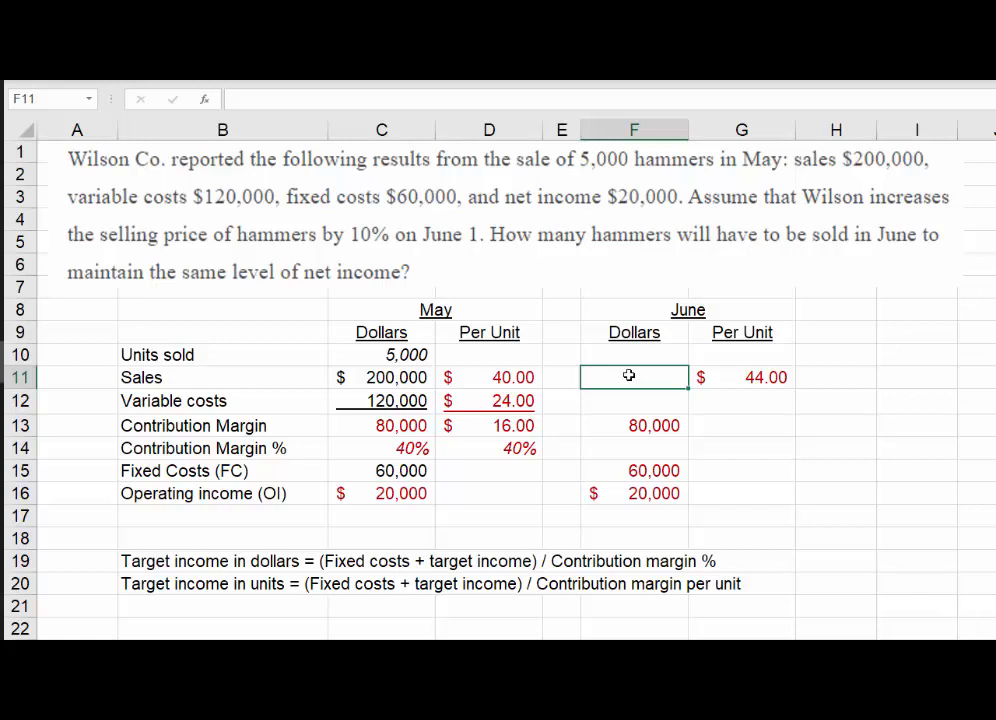
pyautogui.write('=(')
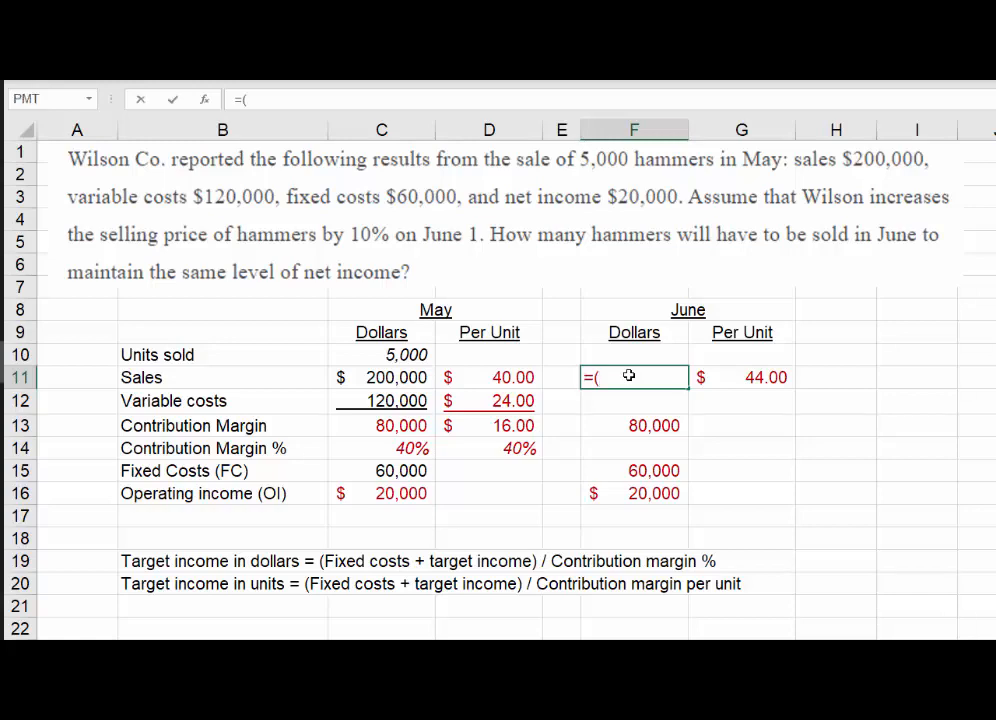
pyautogui.click(634, 470)
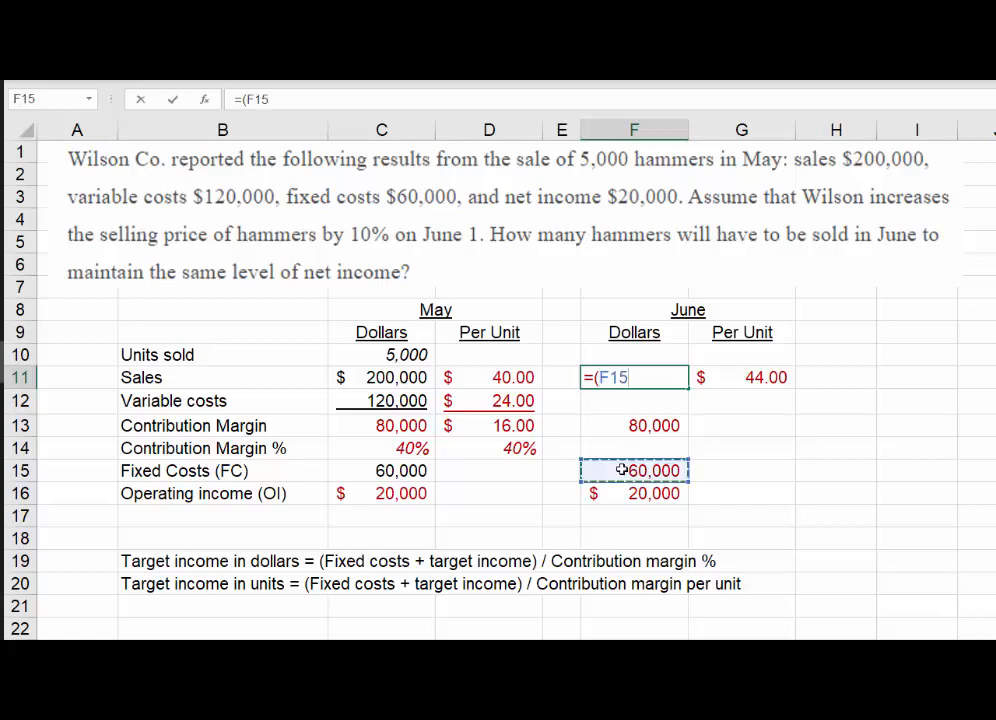
pyautogui.write('+')
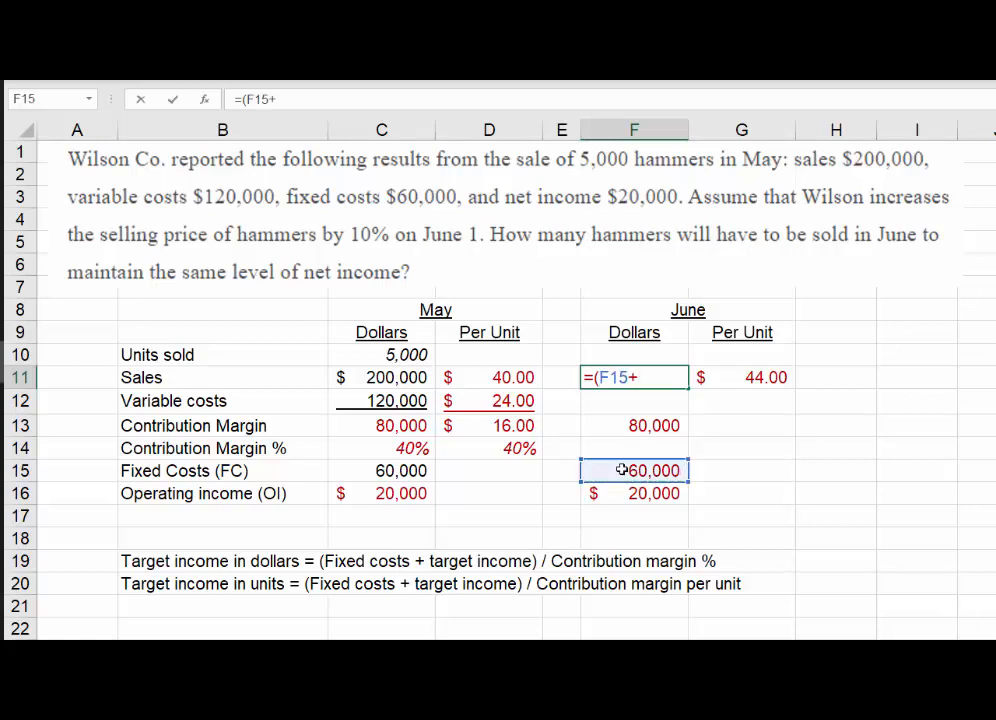
pyautogui.click(634, 492)
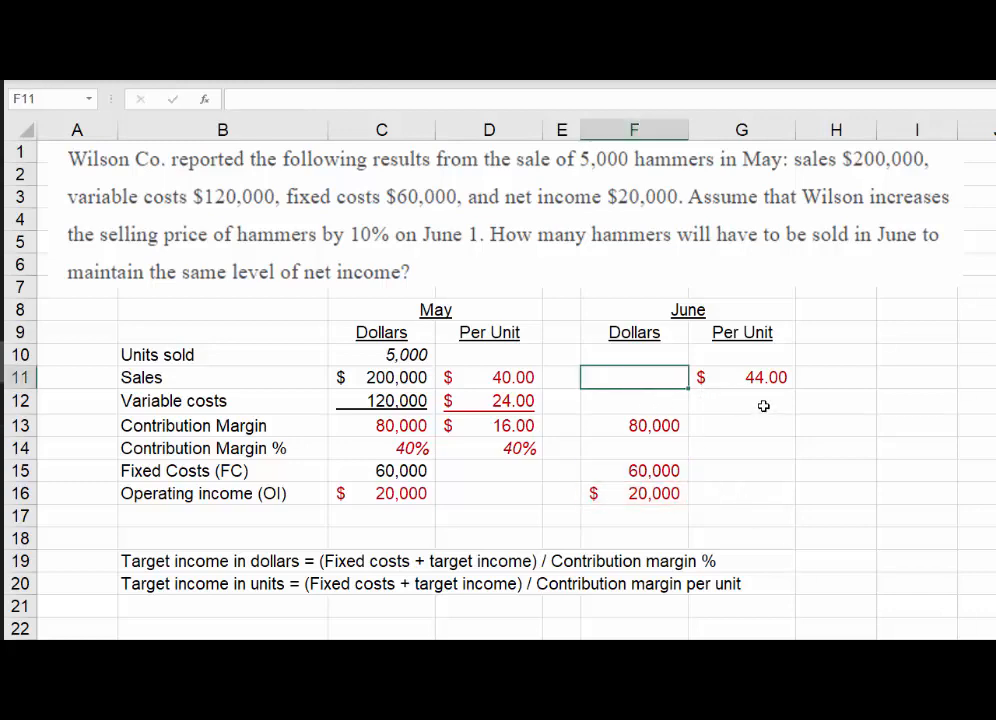
# - Link June's per-unit variable cost to May's $24.00 with =D12
pyautogui.click(740, 400)
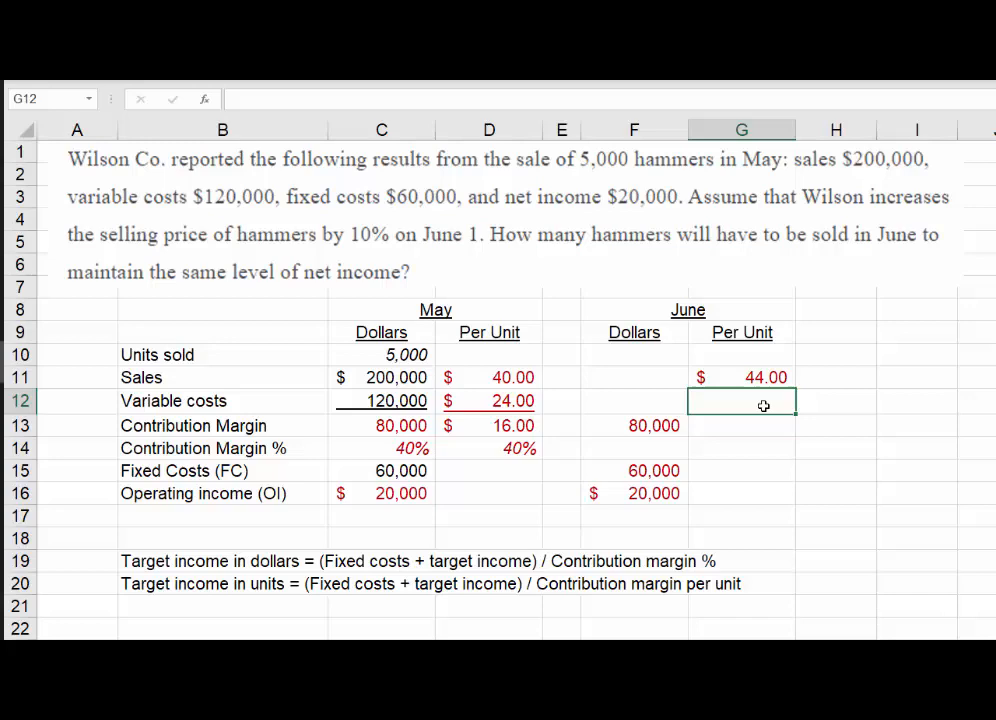
pyautogui.write('=')
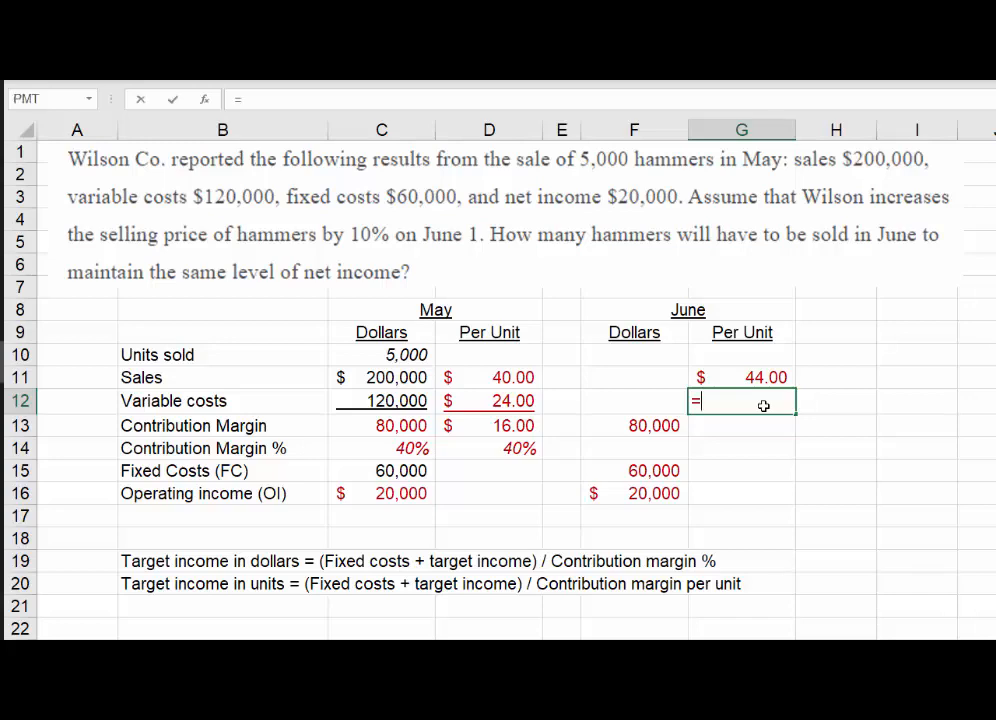
pyautogui.click(488, 400)
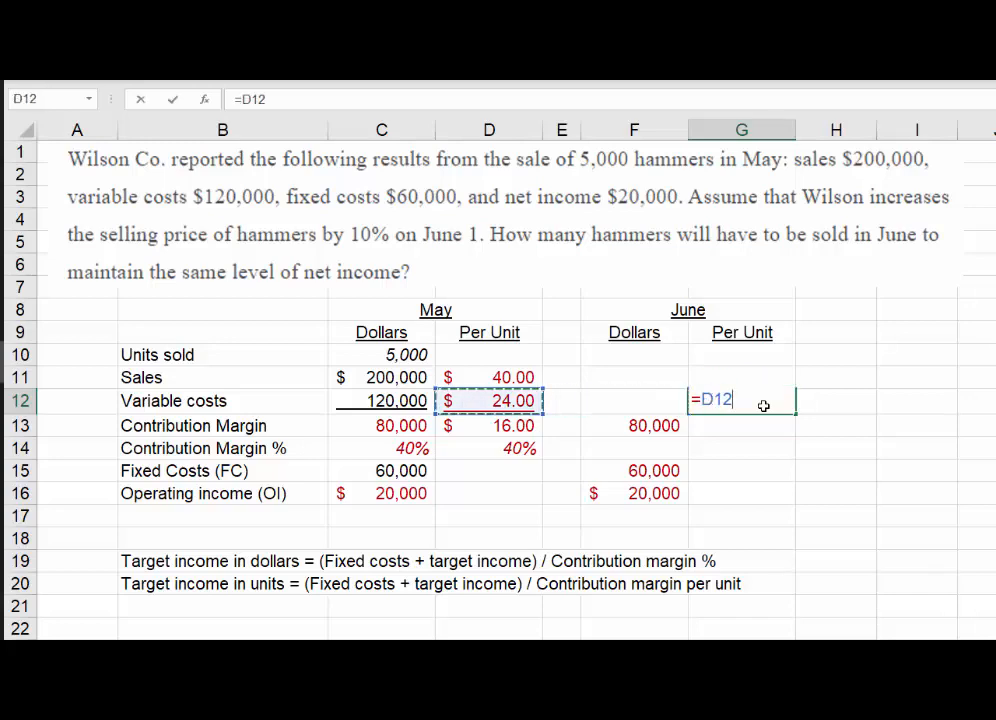
pyautogui.press('Enter')
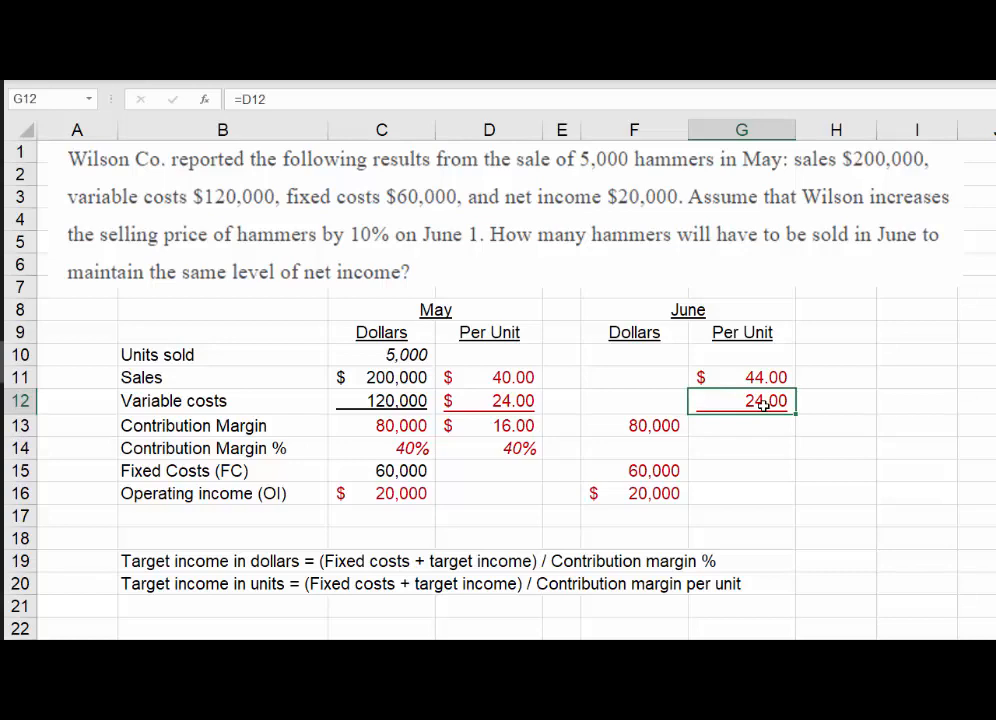
pyautogui.moveTo(692, 420)
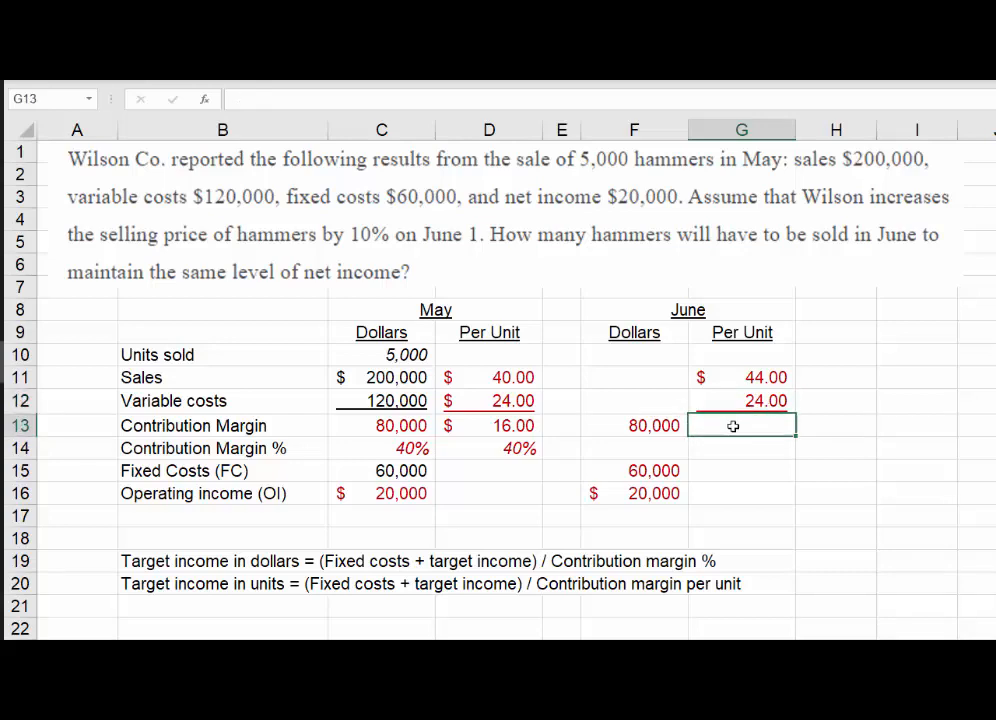
# - Compute June's per-unit contribution margin of $20.00 and its 45.45% margin ratio
pyautogui.click(740, 448)
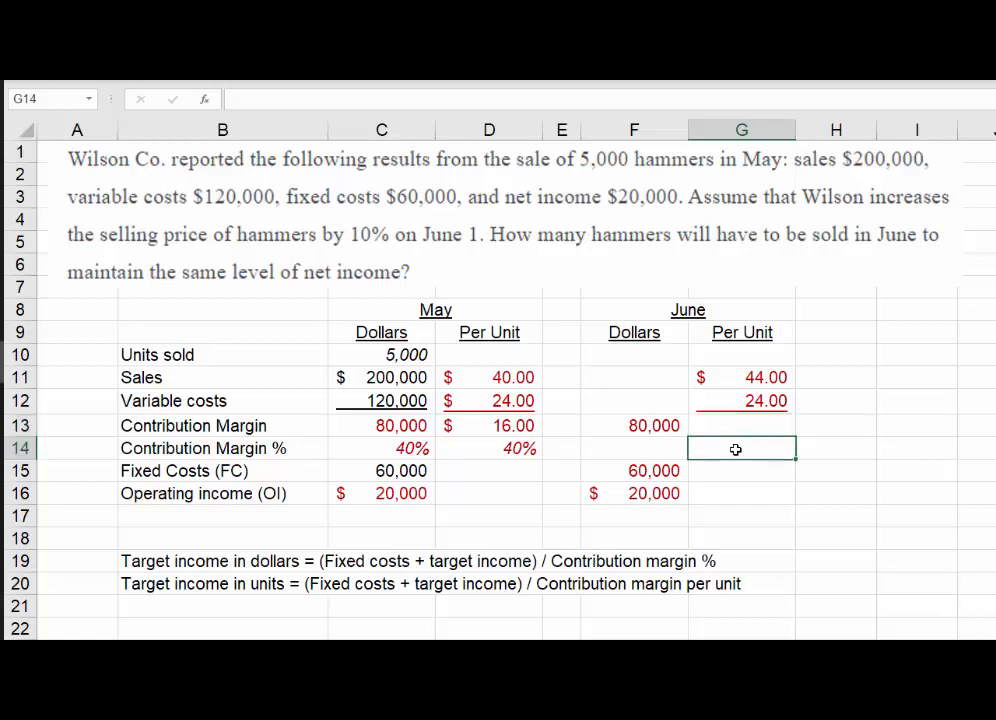
pyautogui.click(740, 424)
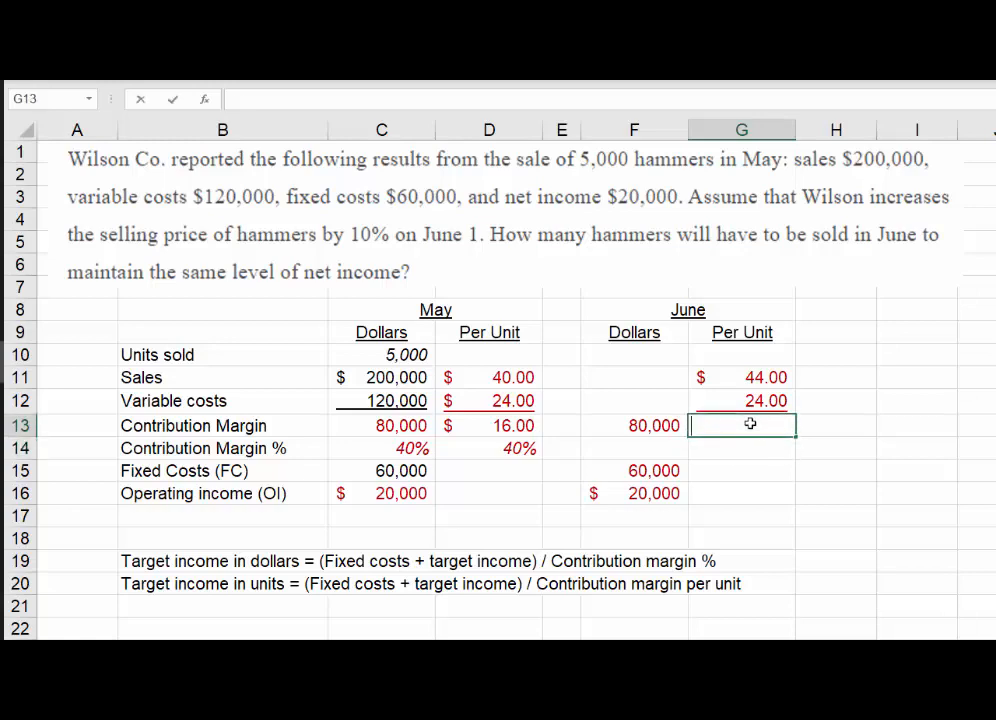
pyautogui.write('=G11-')
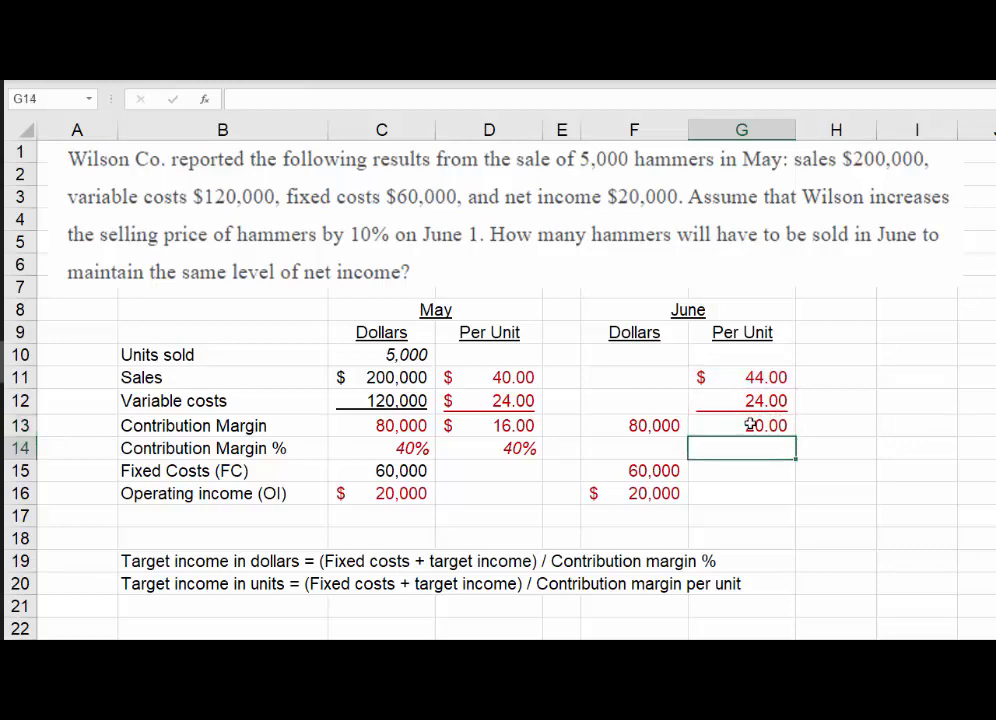
pyautogui.write('=')
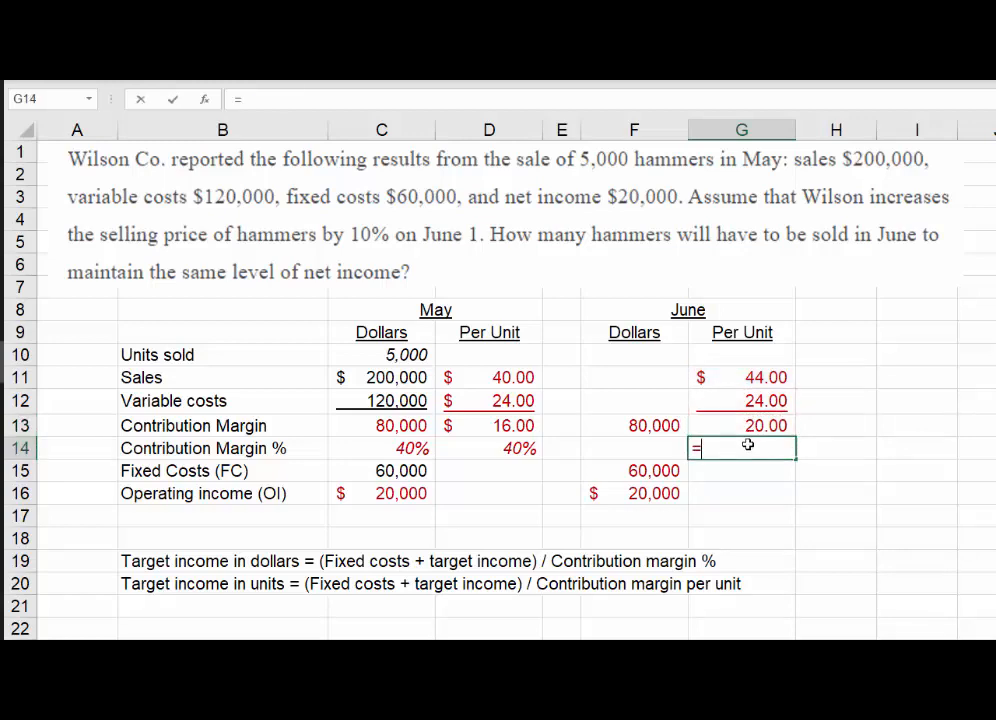
pyautogui.write('=G13/G12')
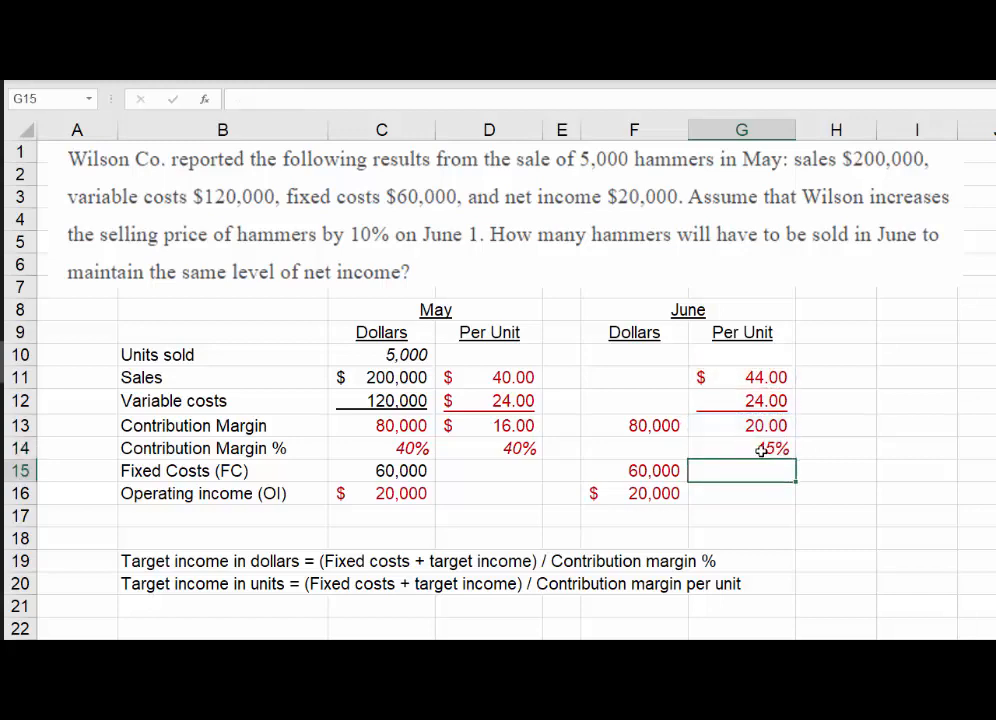
pyautogui.click(740, 448)
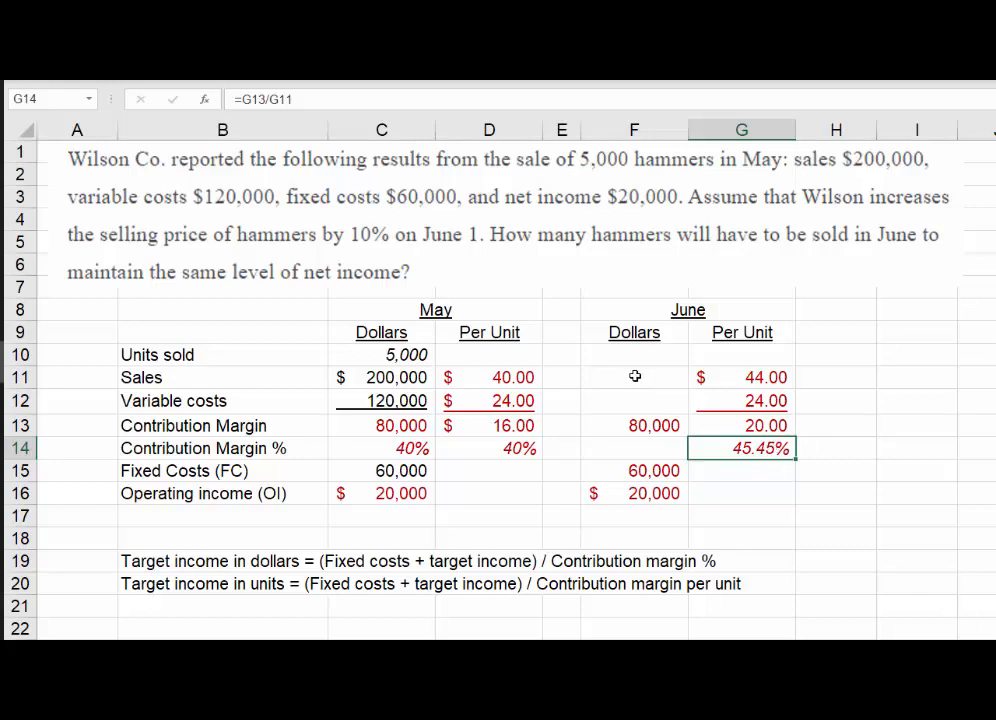
pyautogui.click(634, 376)
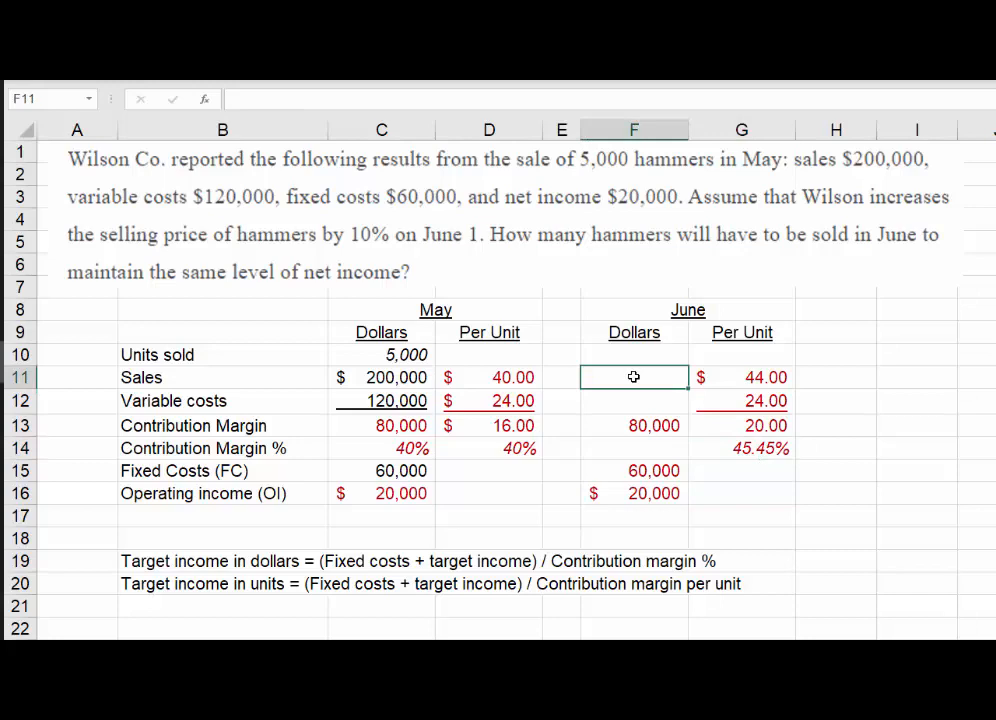
# - Compute June sales of $176,000 as =(F15+F16)/G14 and variable costs of $96,000 as =F11-F13
pyautogui.write('=(')
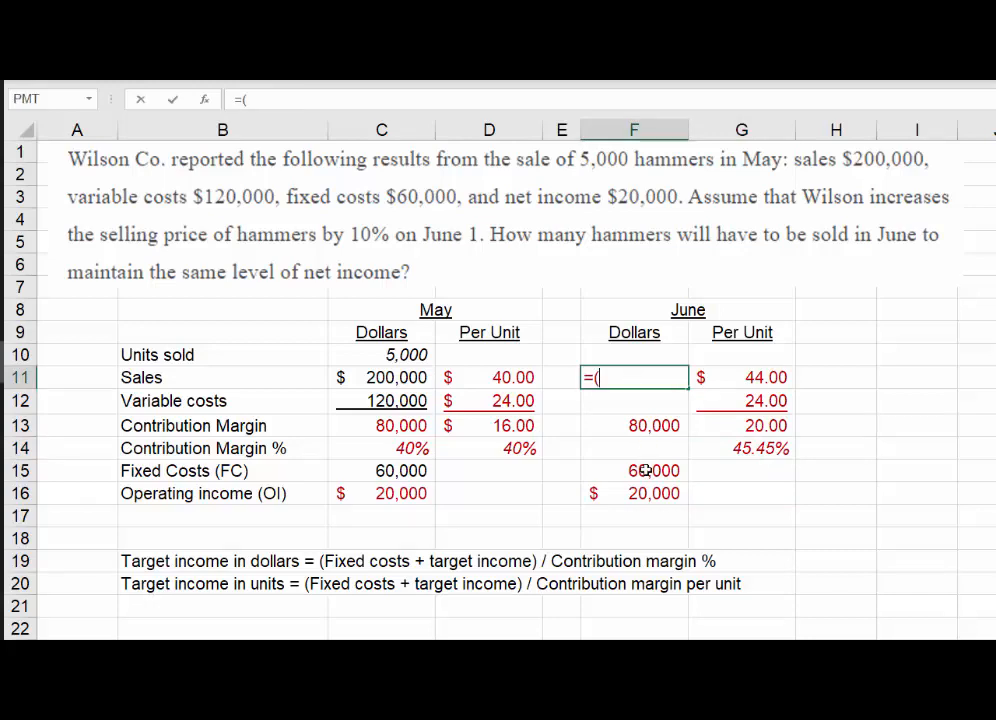
pyautogui.click(652, 470)
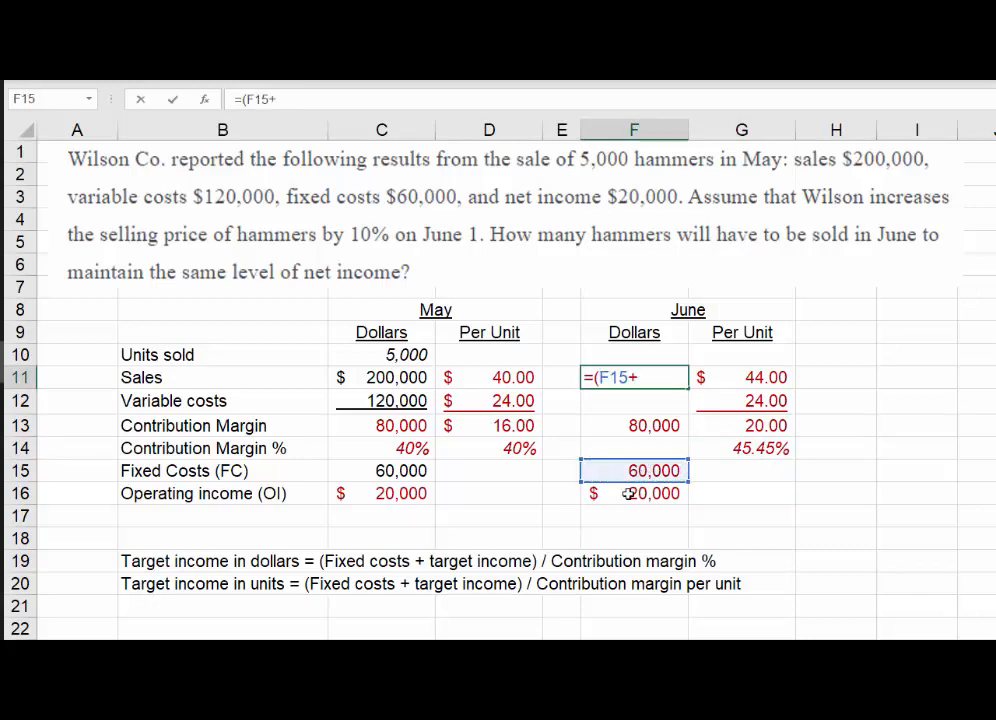
pyautogui.click(634, 492)
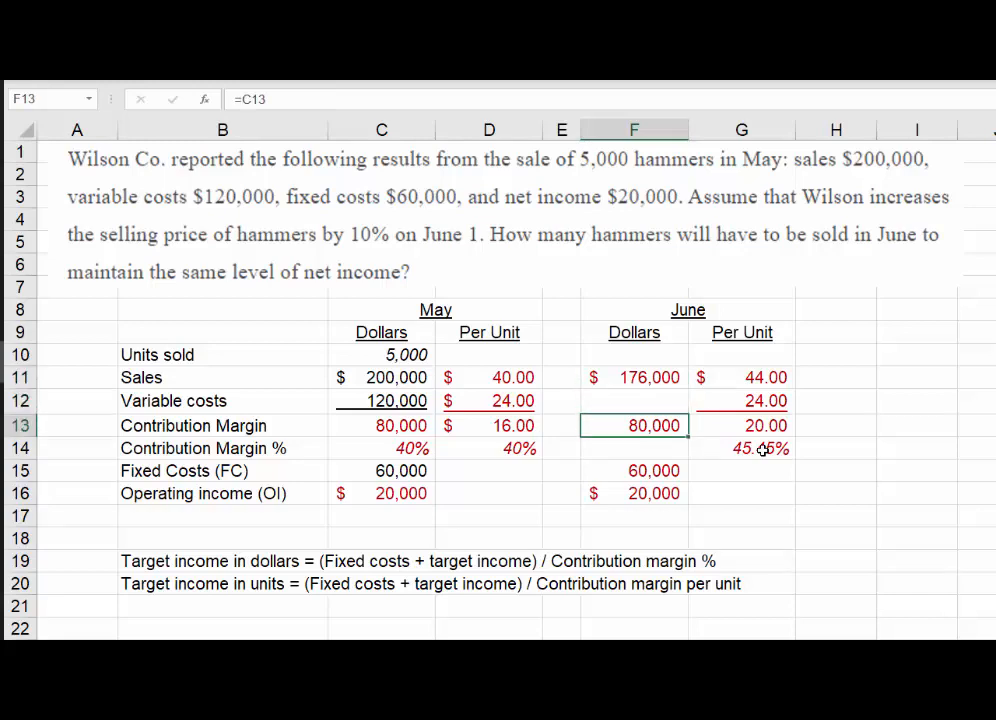
pyautogui.click(634, 376)
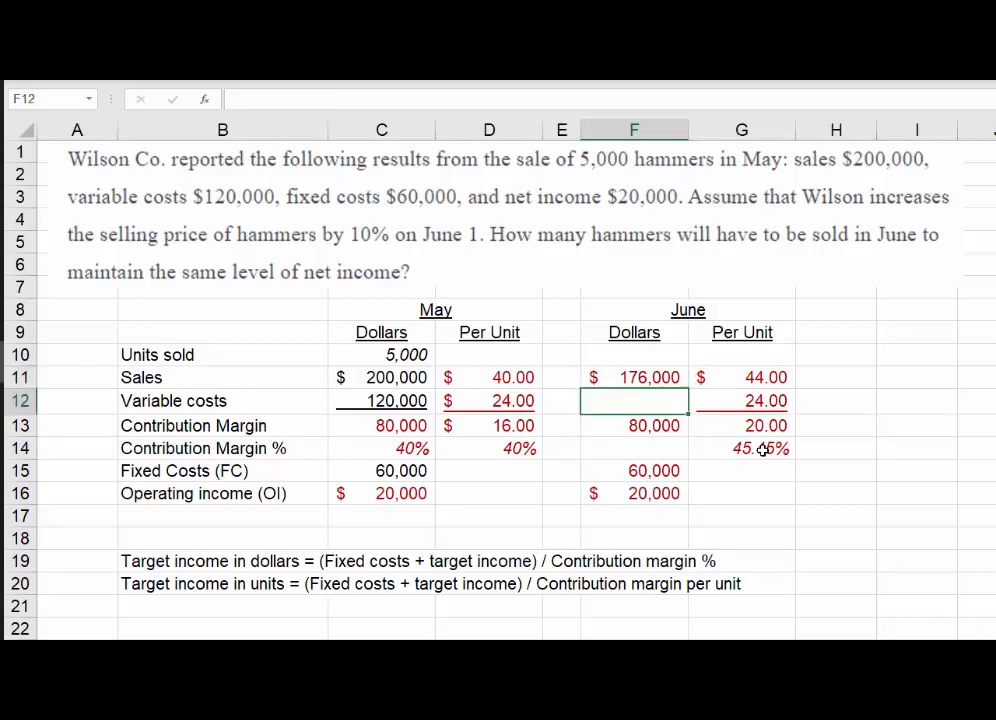
pyautogui.write('=F11-F13')
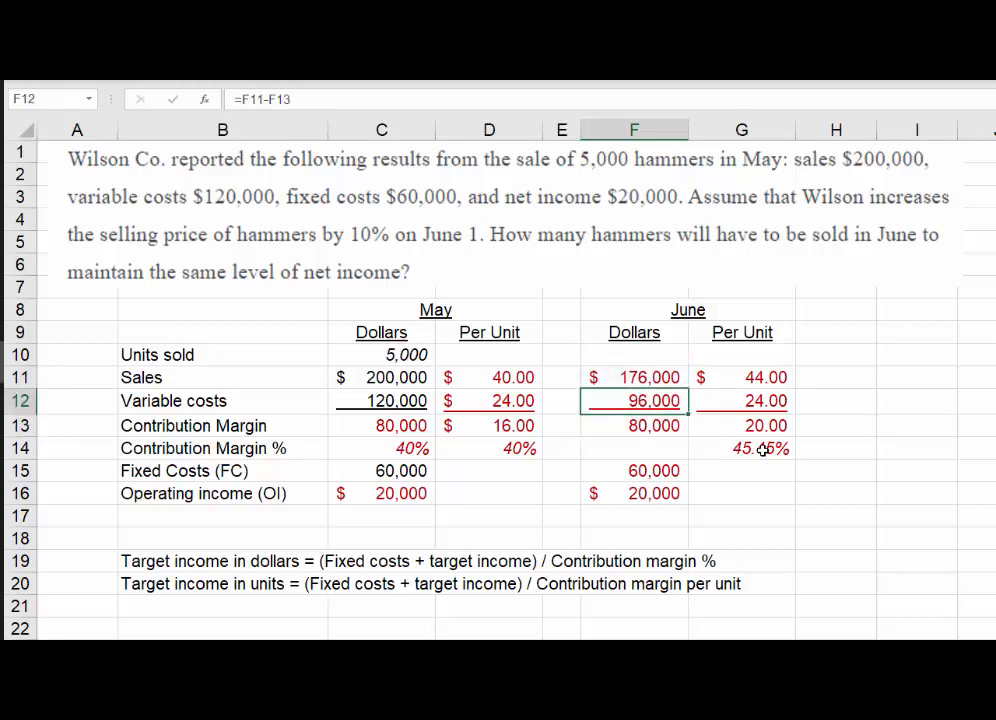
pyautogui.click(634, 354)
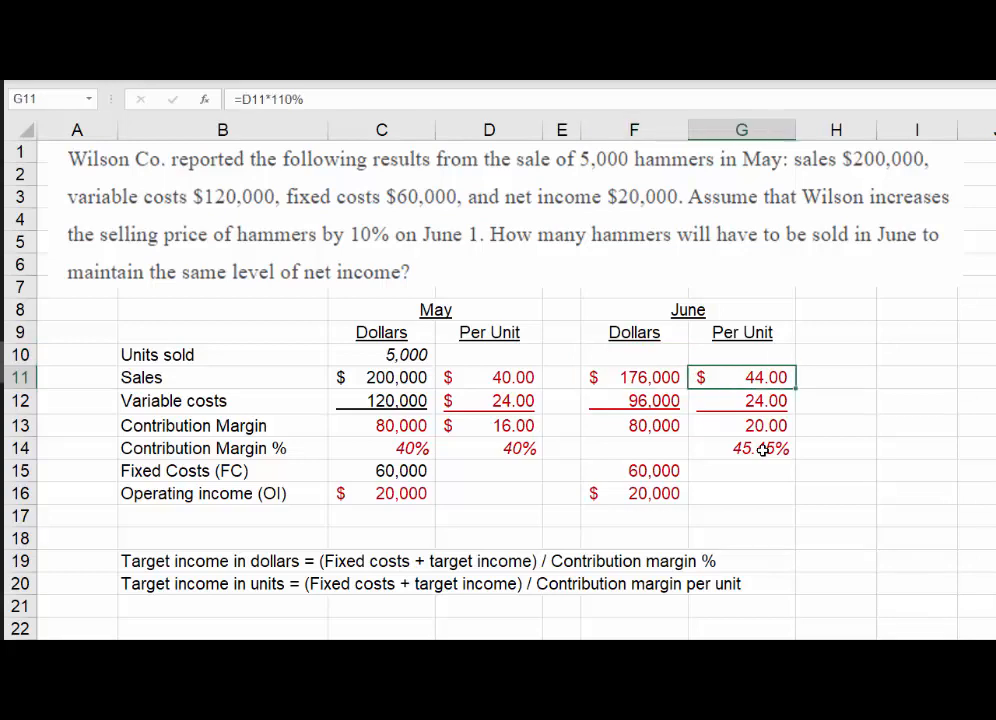
pyautogui.click(634, 400)
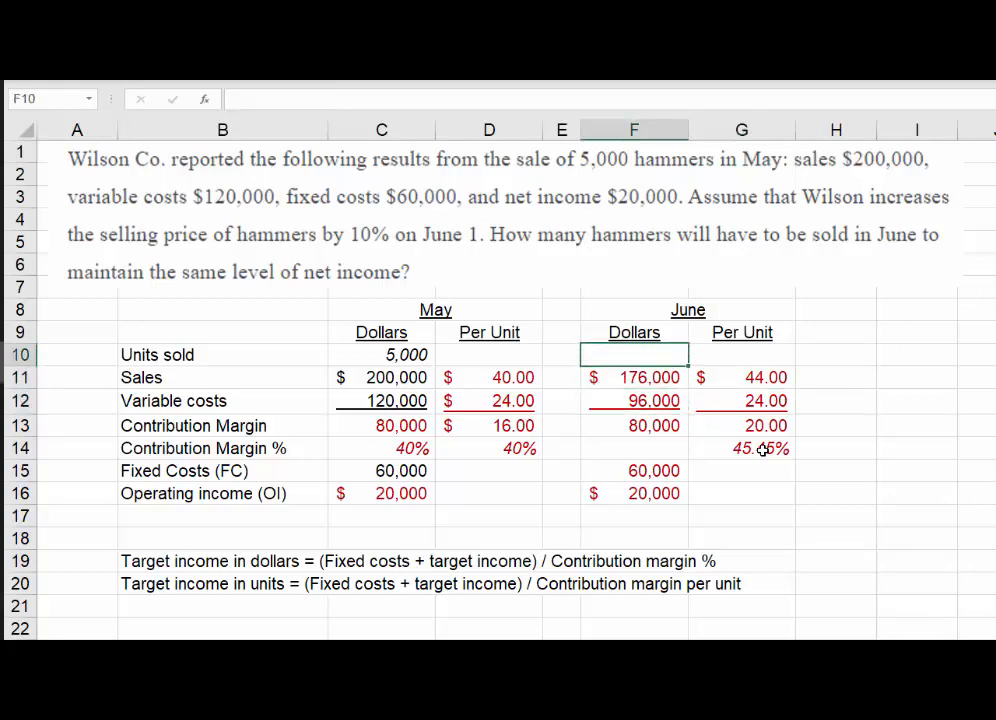
# - Set June units sold to sales over price (=F11/G11), then clear June sales
pyautogui.write('=F11/G11')
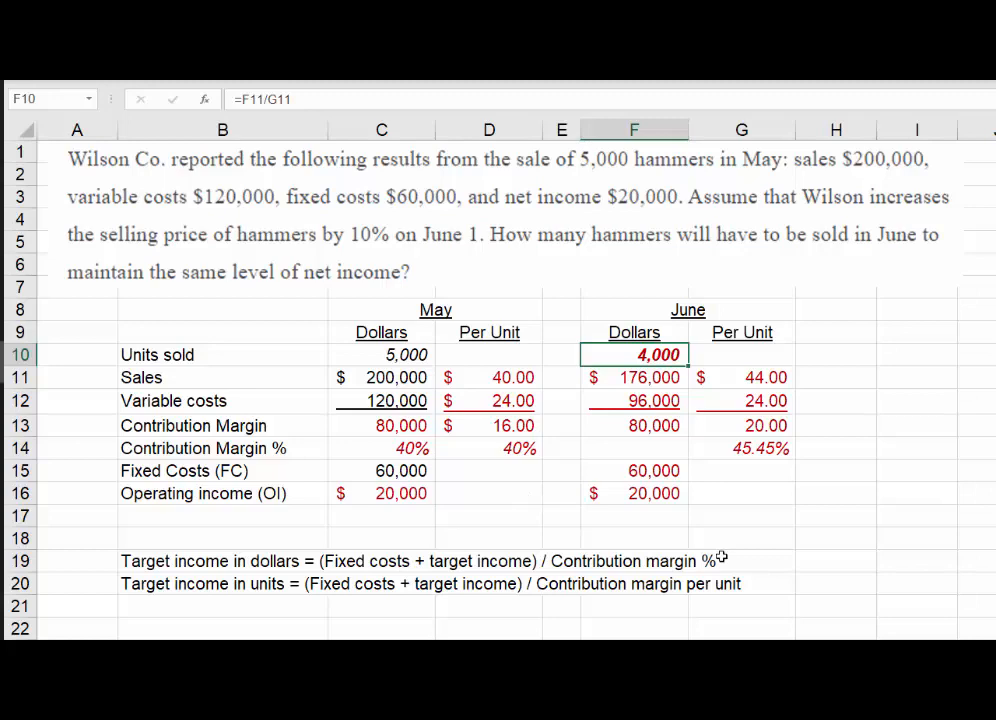
pyautogui.moveTo(720, 552)
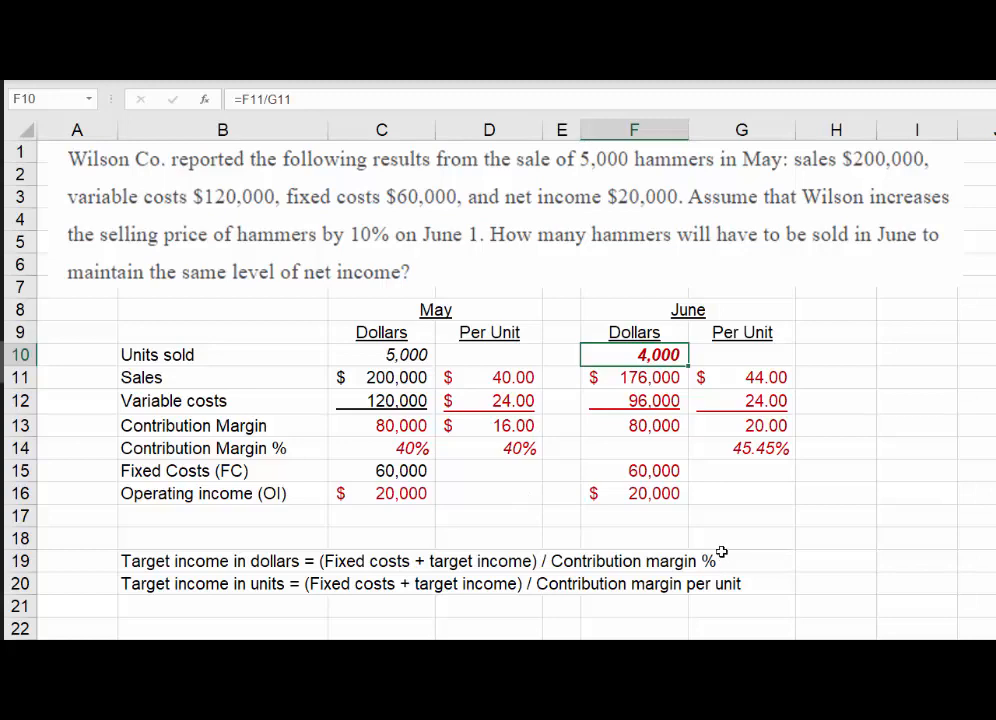
pyautogui.moveTo(276, 588)
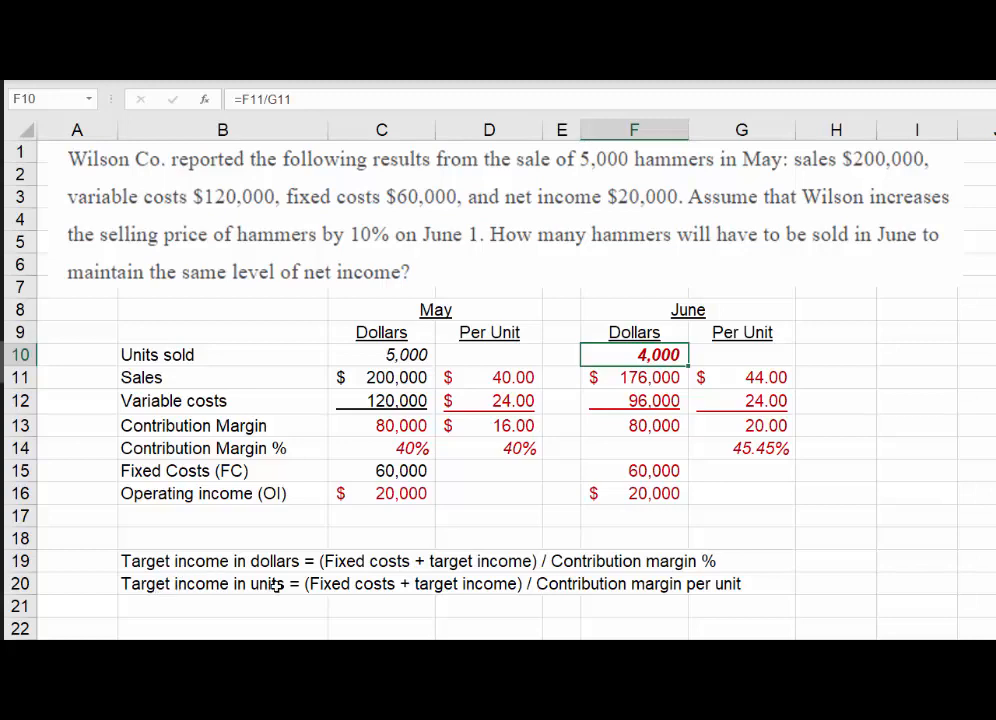
pyautogui.click(634, 376)
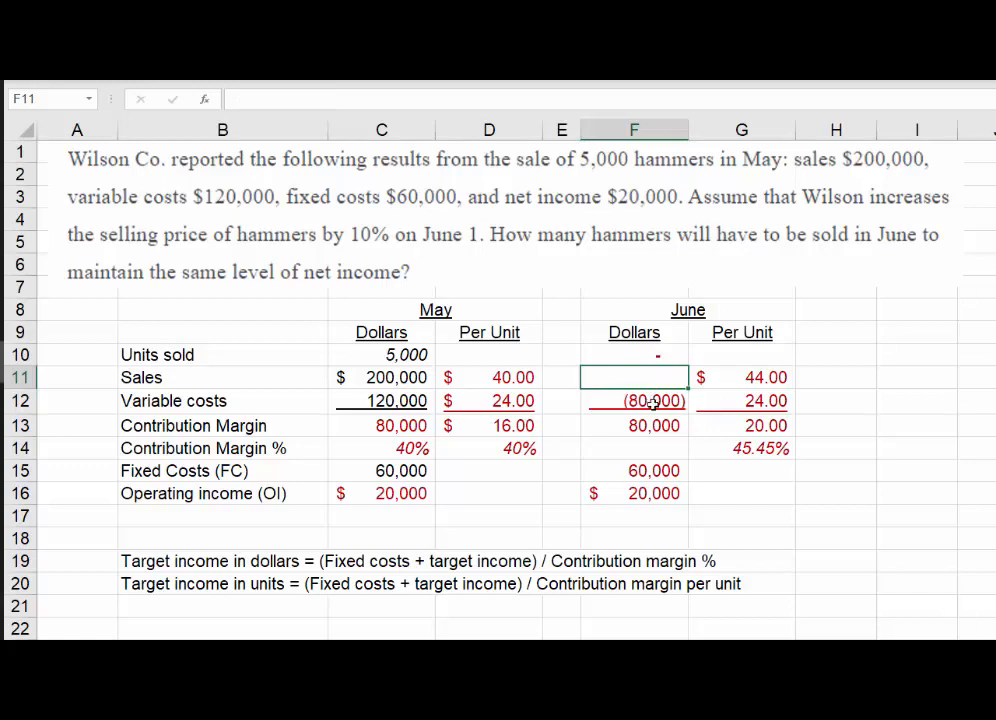
pyautogui.click(864, 424)
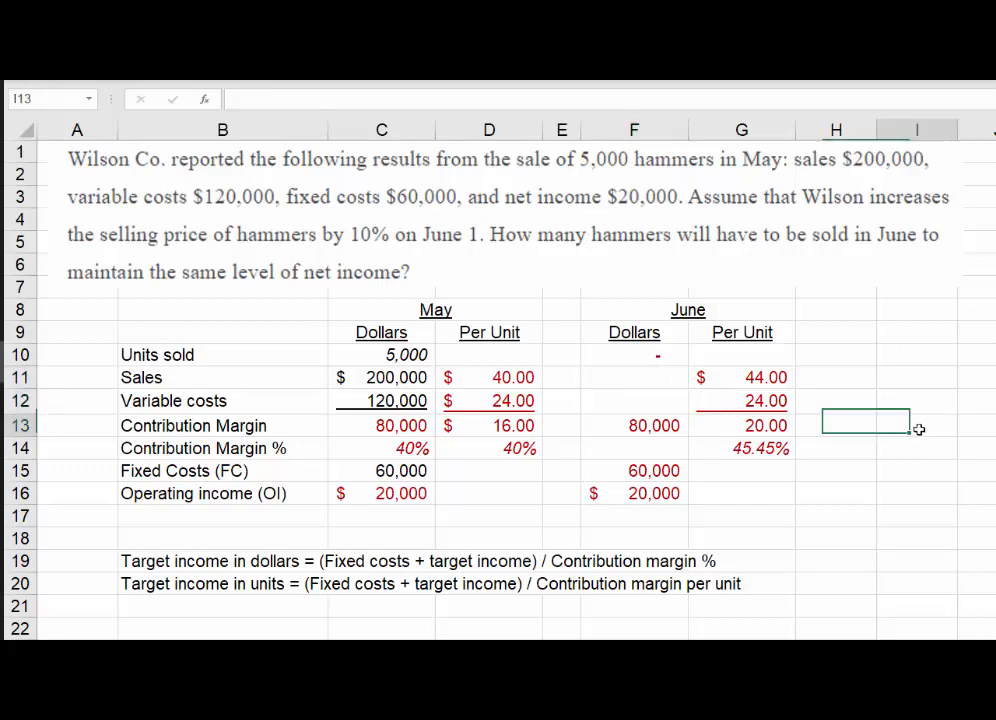
pyautogui.click(740, 376)
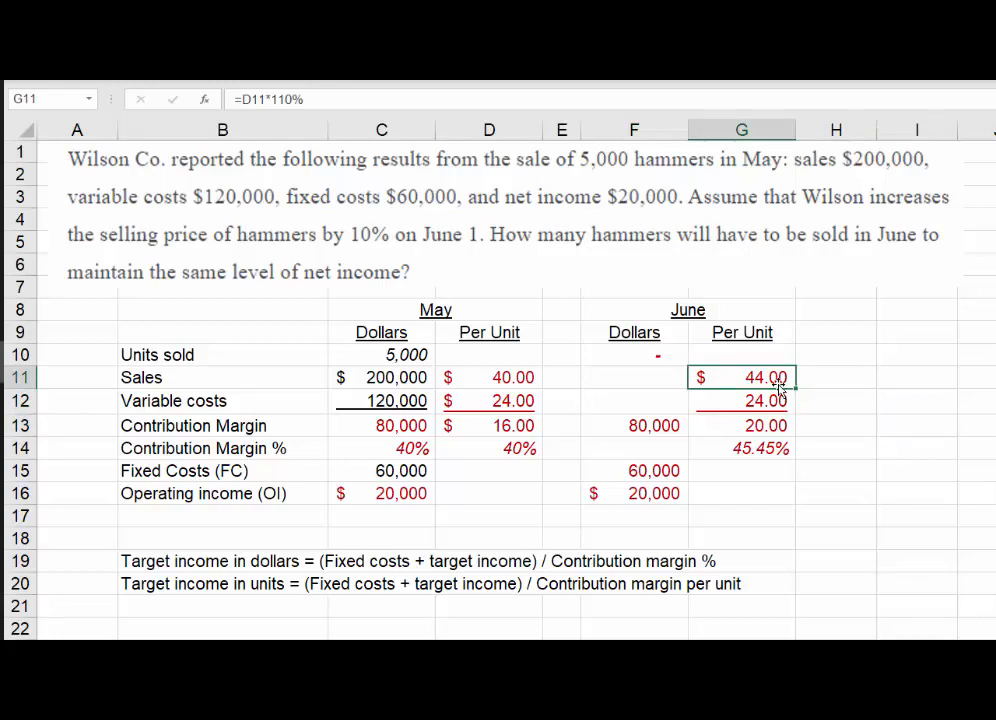
pyautogui.click(740, 400)
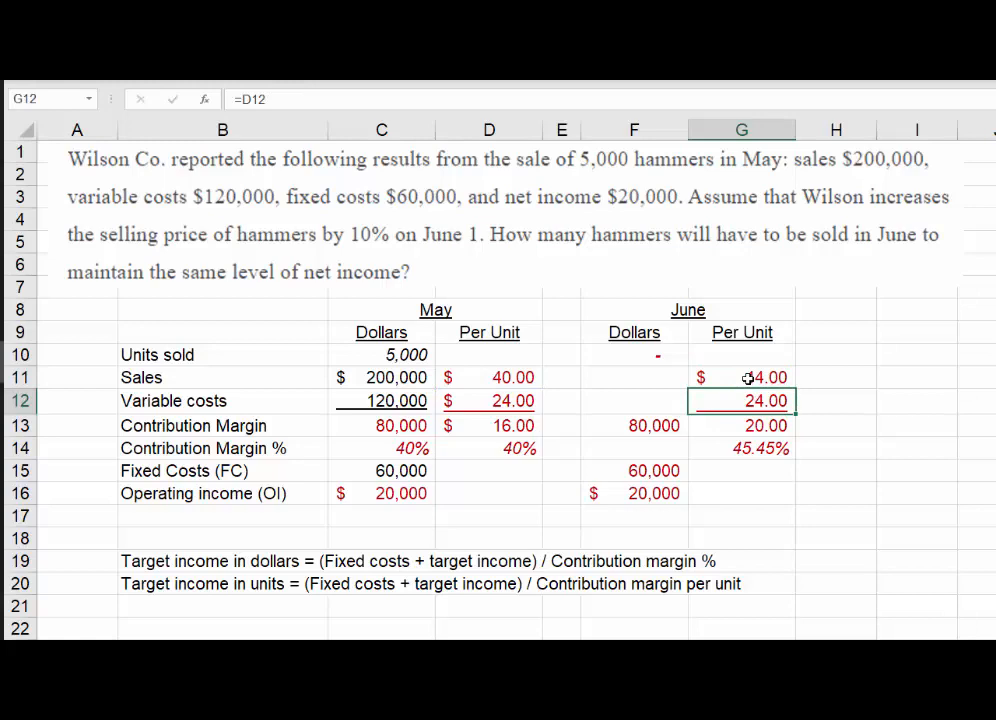
pyautogui.click(740, 448)
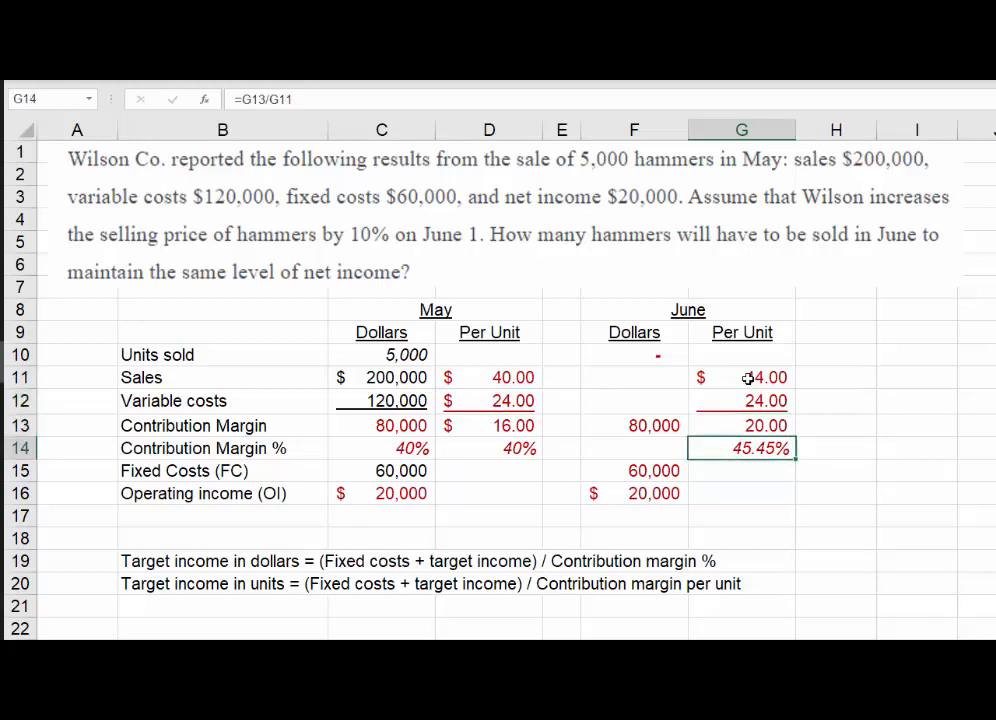
pyautogui.click(740, 424)
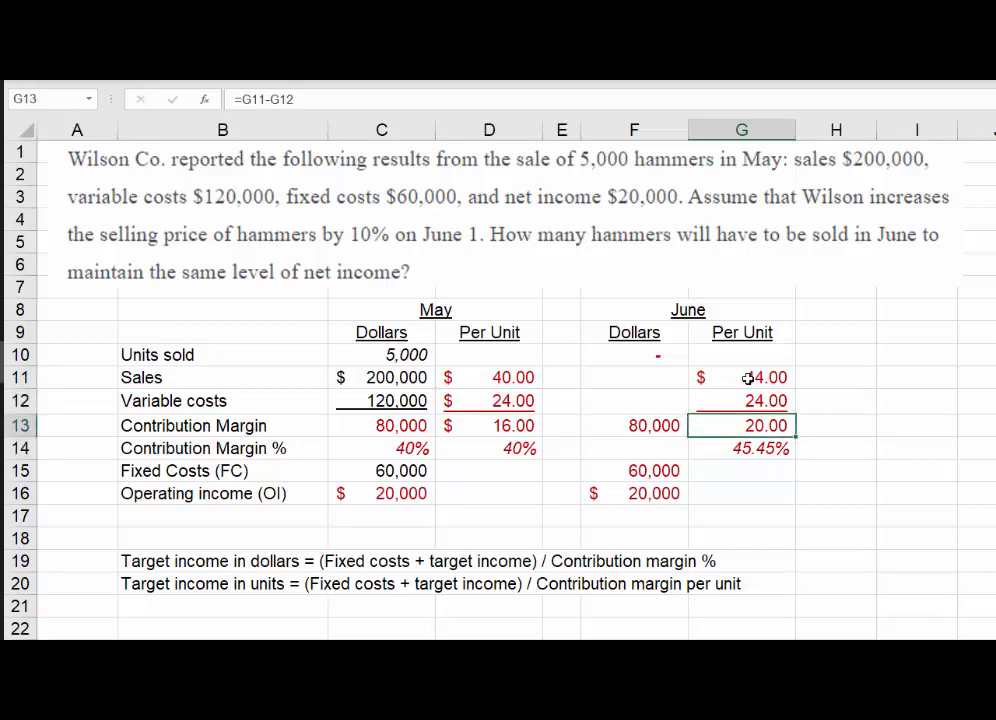
pyautogui.click(740, 448)
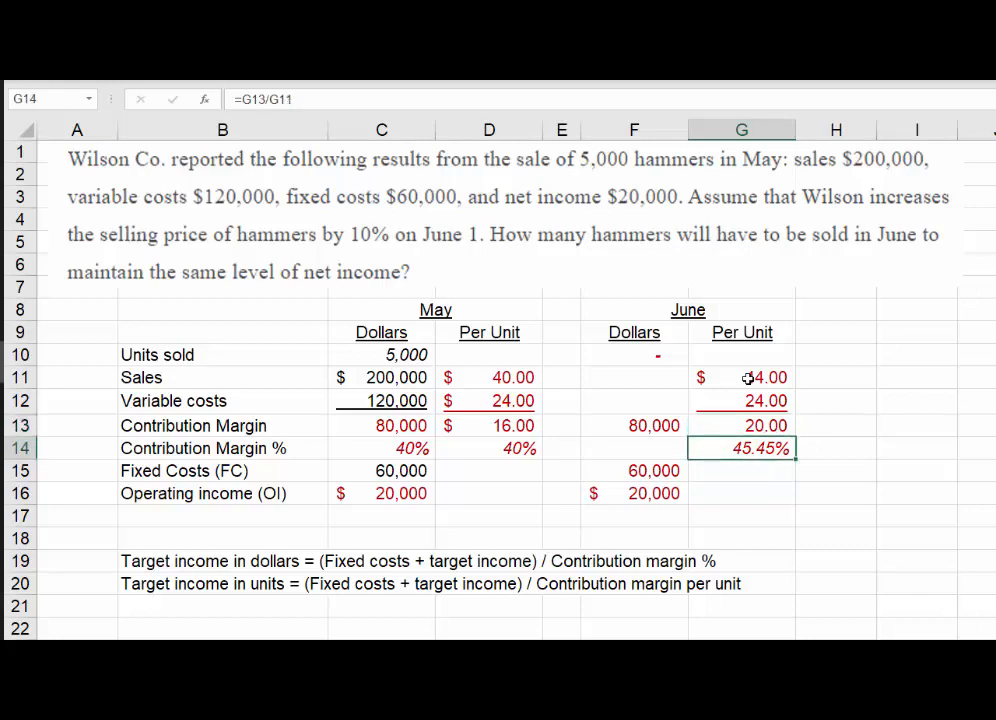
pyautogui.click(740, 424)
pyautogui.write('=(F15+F16')
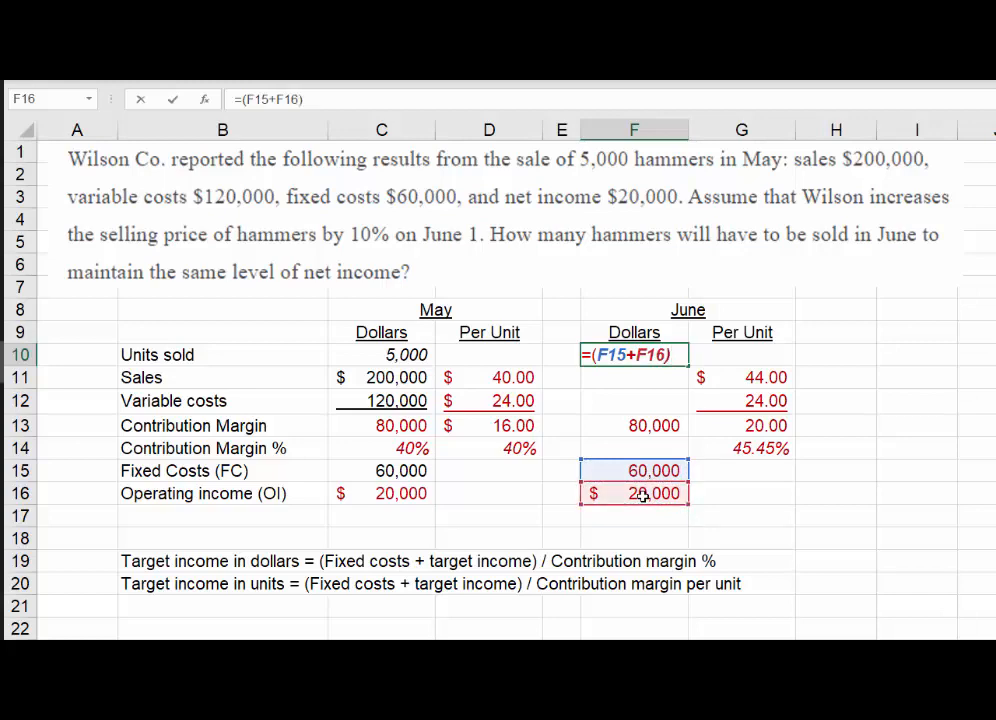
# - Make June units sold 4,000 as =(F15+F16)/G13, fixed costs plus income over unit margin
pyautogui.write('/')
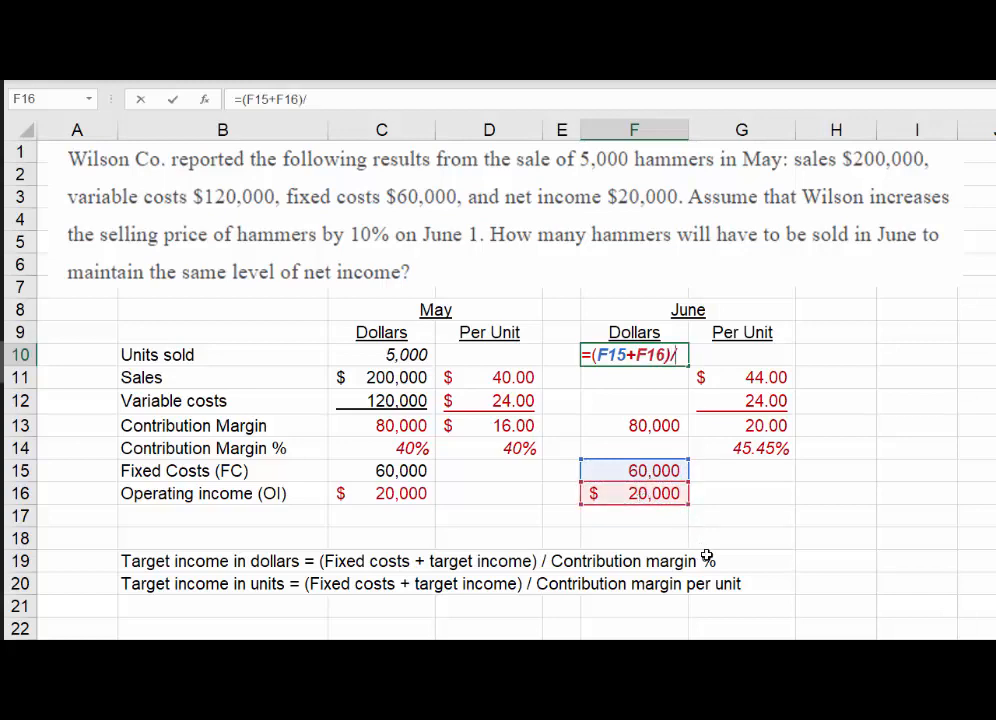
pyautogui.click(740, 424)
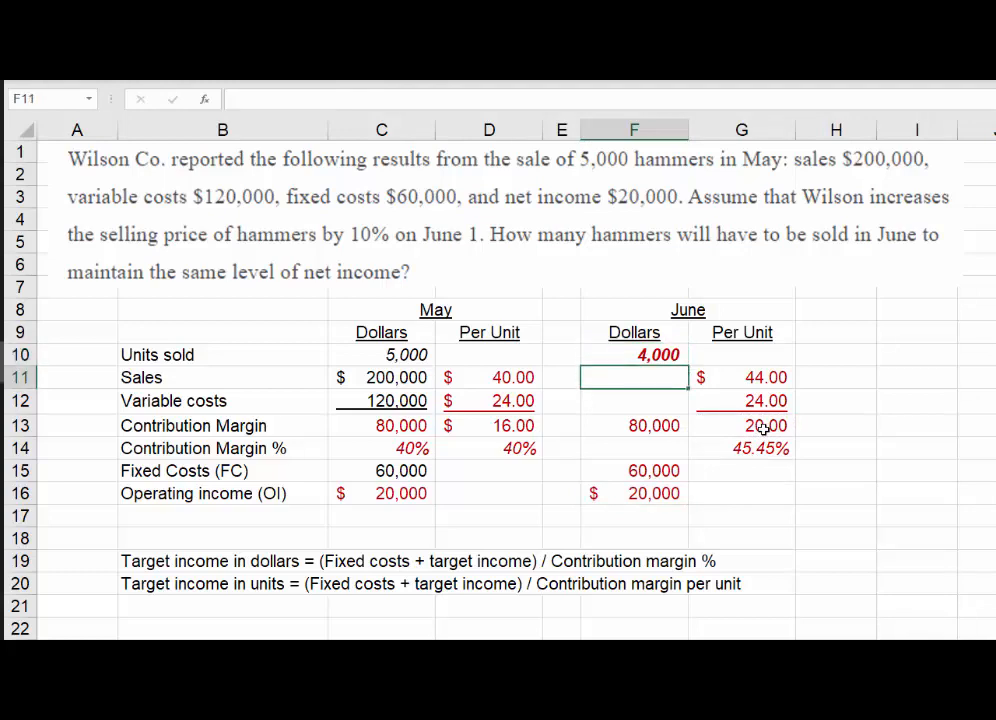
# - Restore June sales of $176,000 as =F10*G11 and begin variable costs from units sold
pyautogui.write('=')
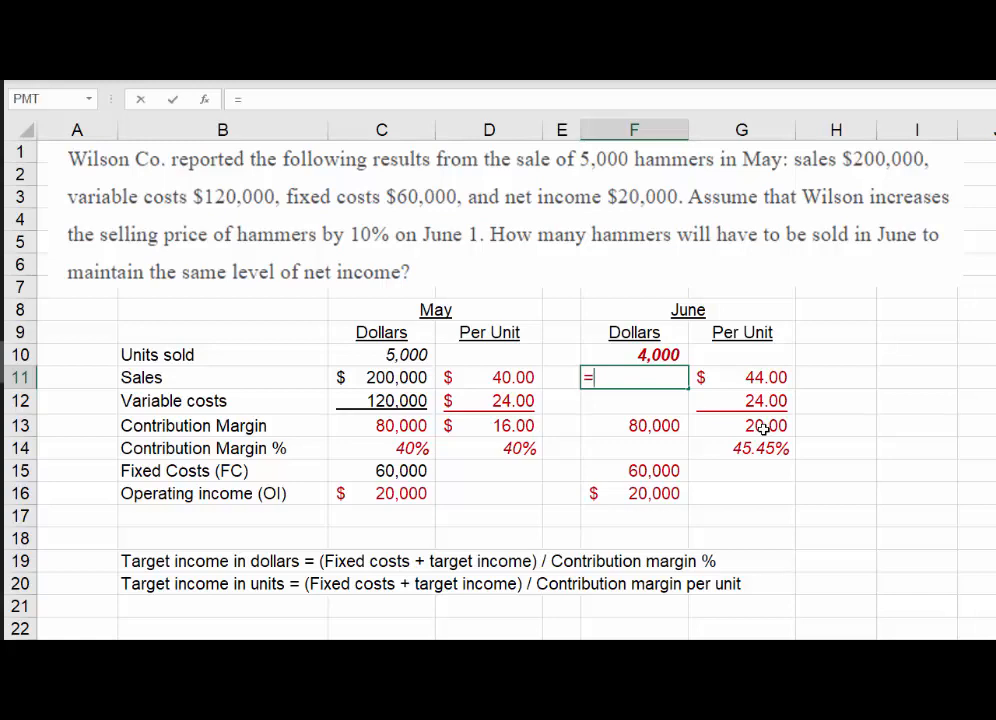
pyautogui.write('F10*')
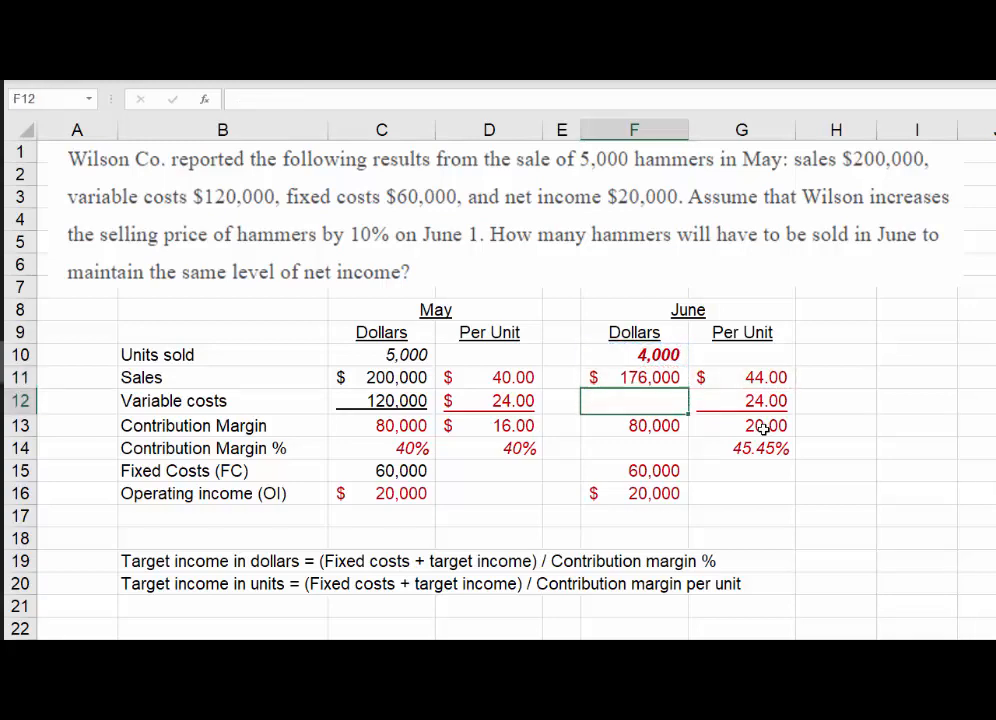
pyautogui.write('=F10')
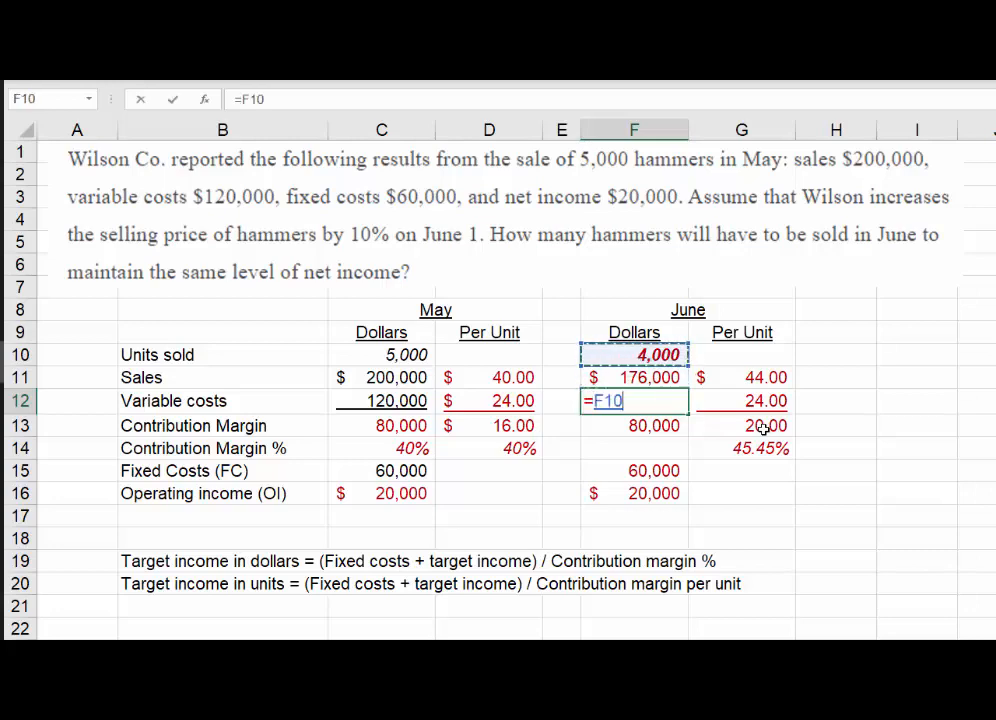